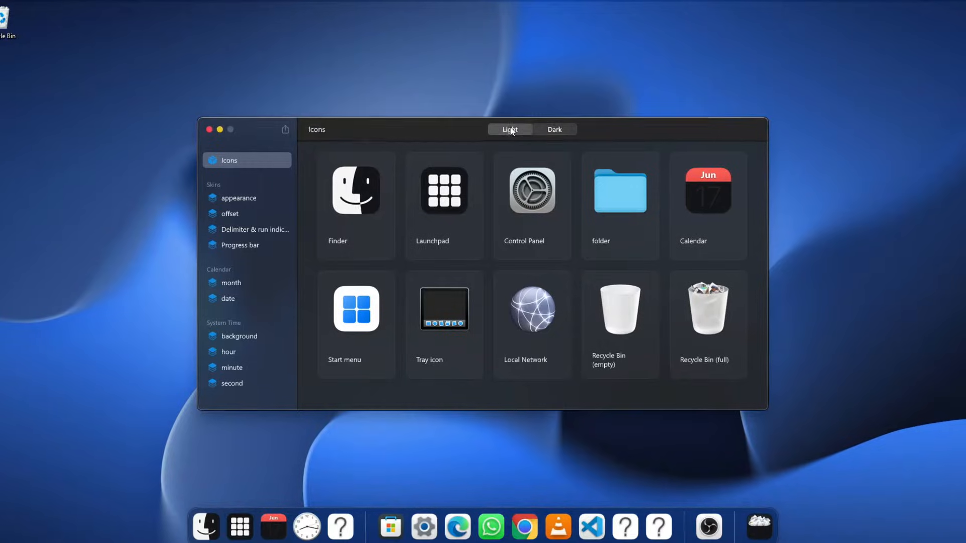
Step: Visit the appearance, Delimiter & run indicator, and date pages in the settings sidebar
click(239, 197)
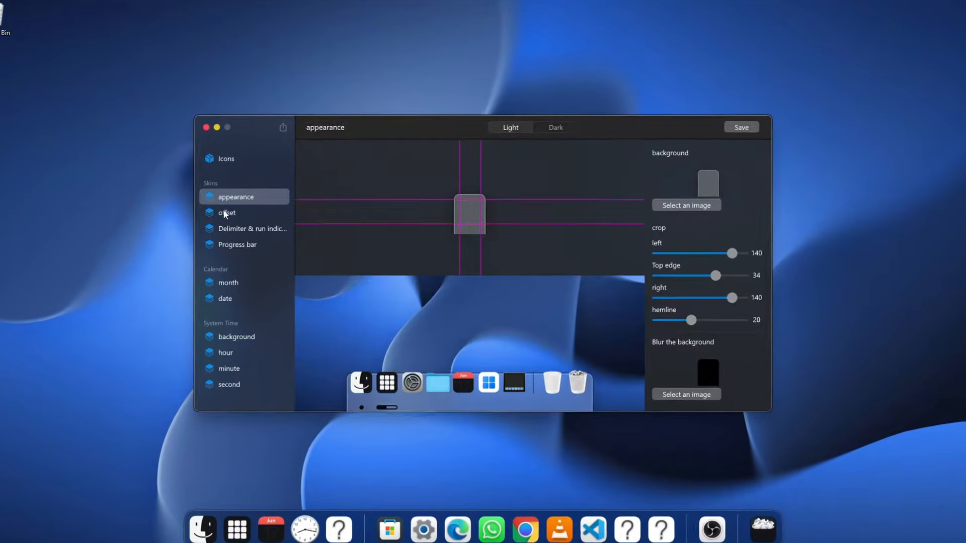
click(250, 228)
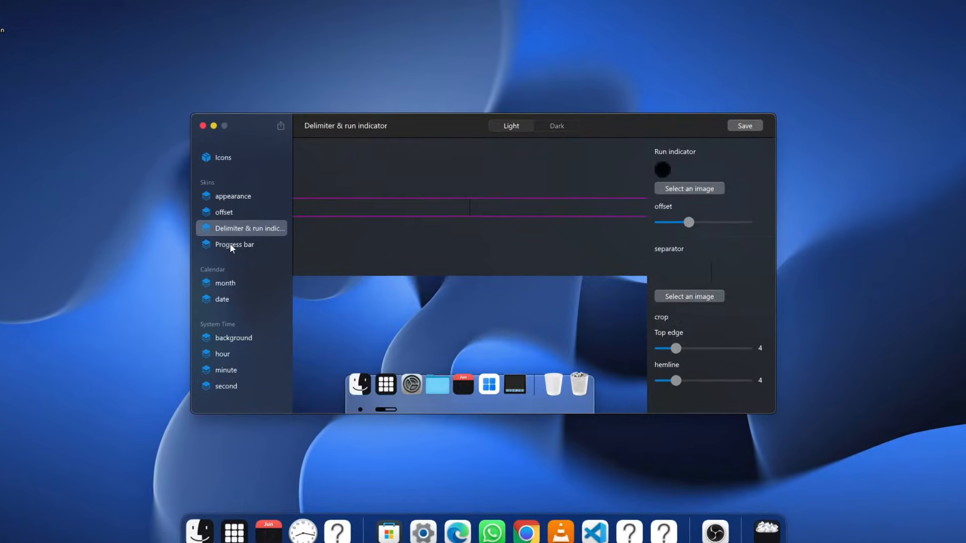
click(222, 300)
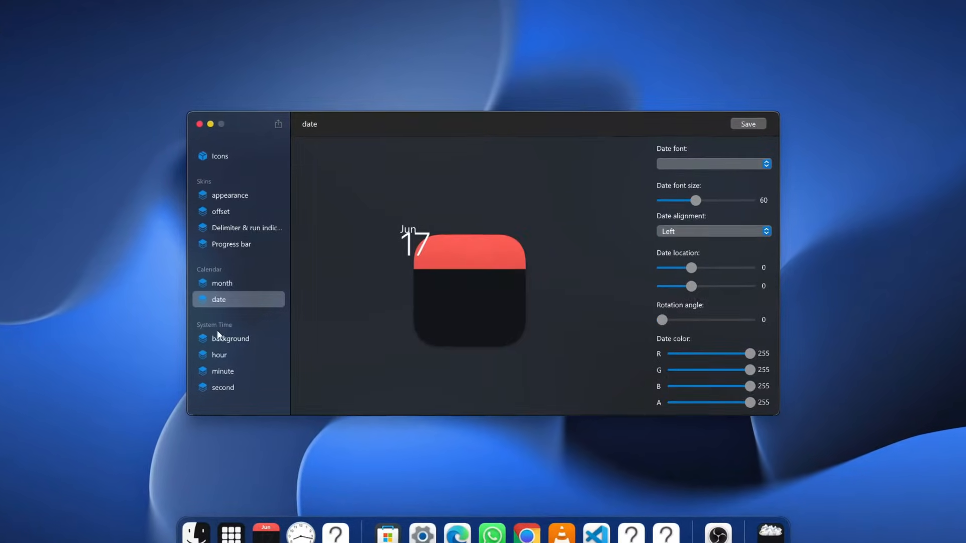
click(219, 356)
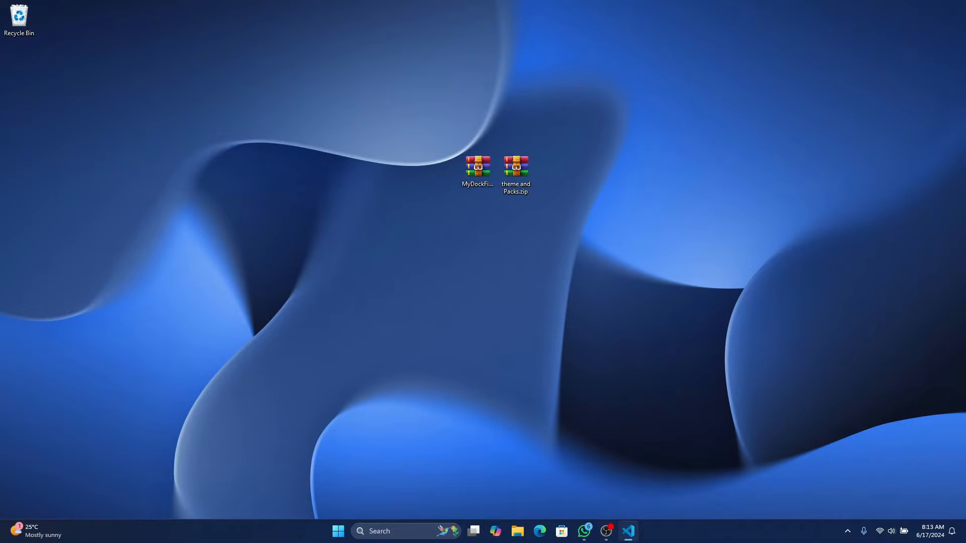
mouse_move(450, 104)
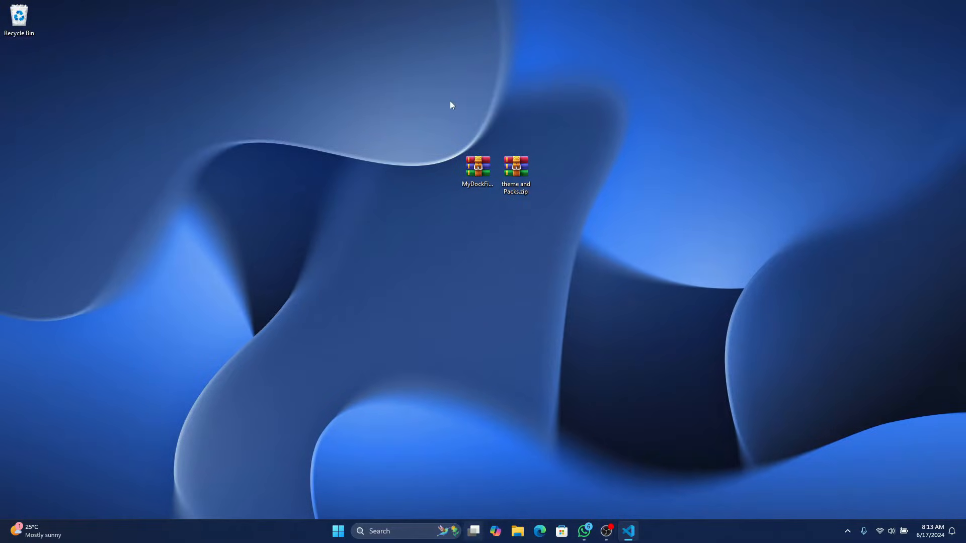
Step: Open MyDockFinder.zip in WinRAR and select its MyDockFinder folder for extraction
click(475, 532)
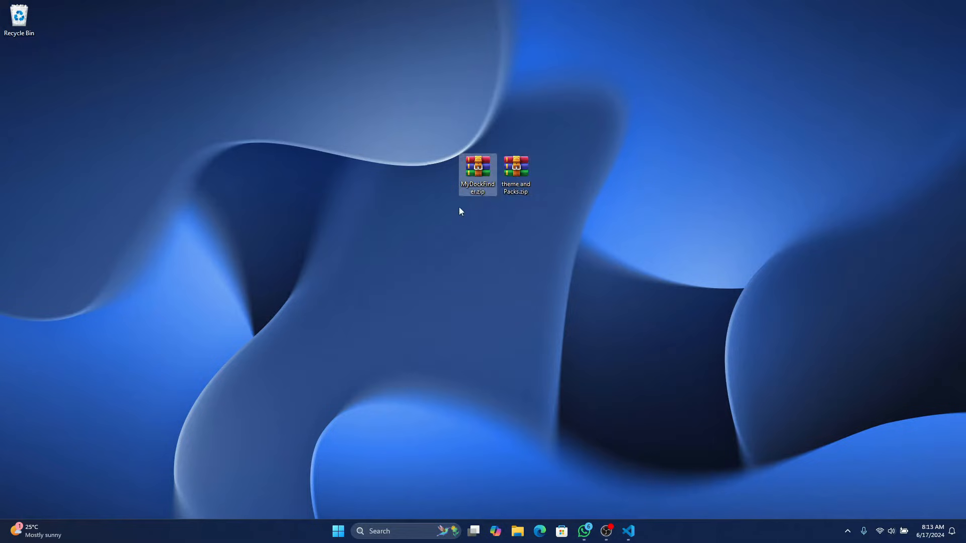
double_click(477, 174)
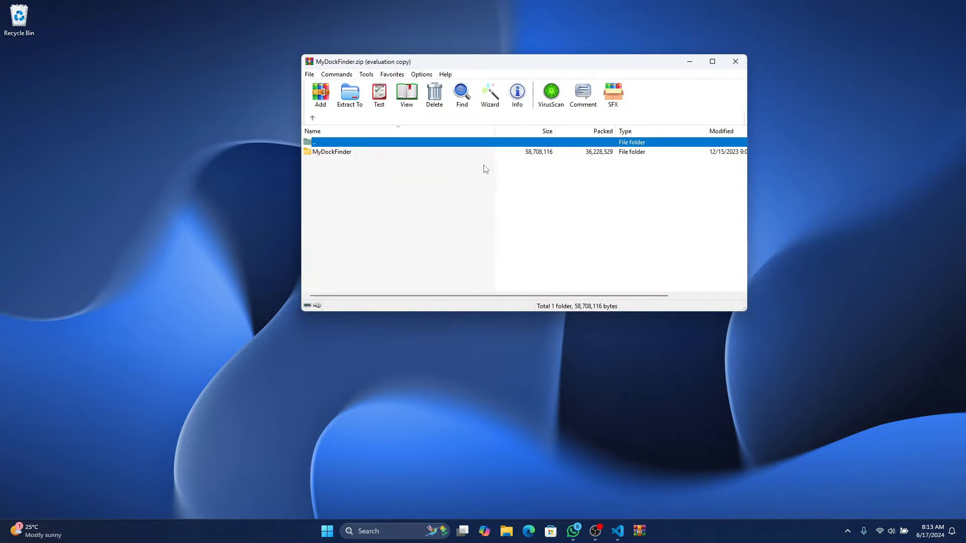
click(349, 93)
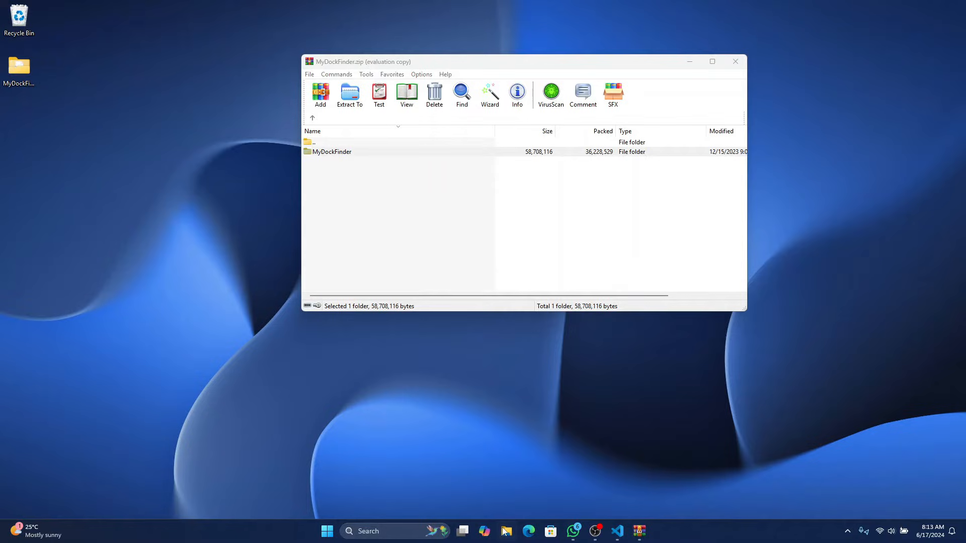
Step: Move MyDockFinder into Documents in File Explorer and open the folder
click(507, 531)
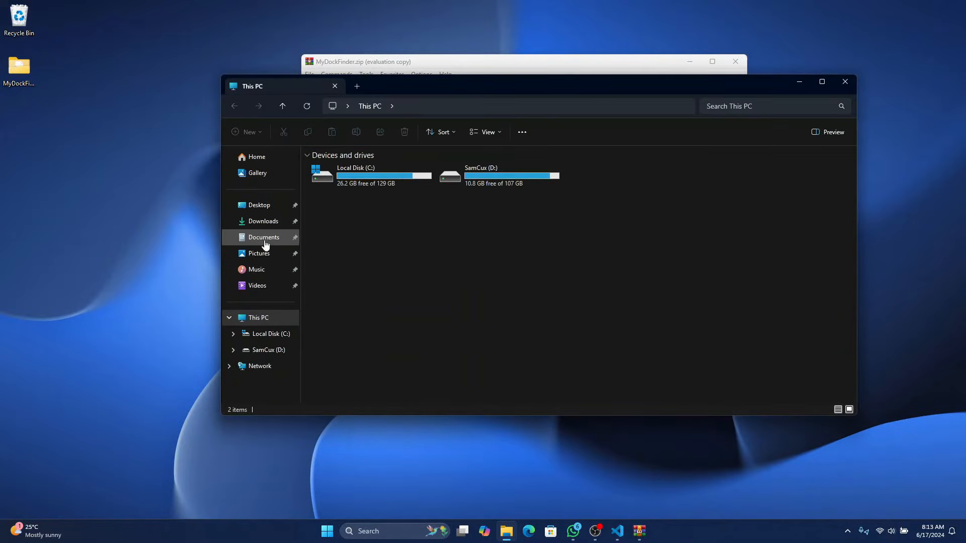
click(263, 237)
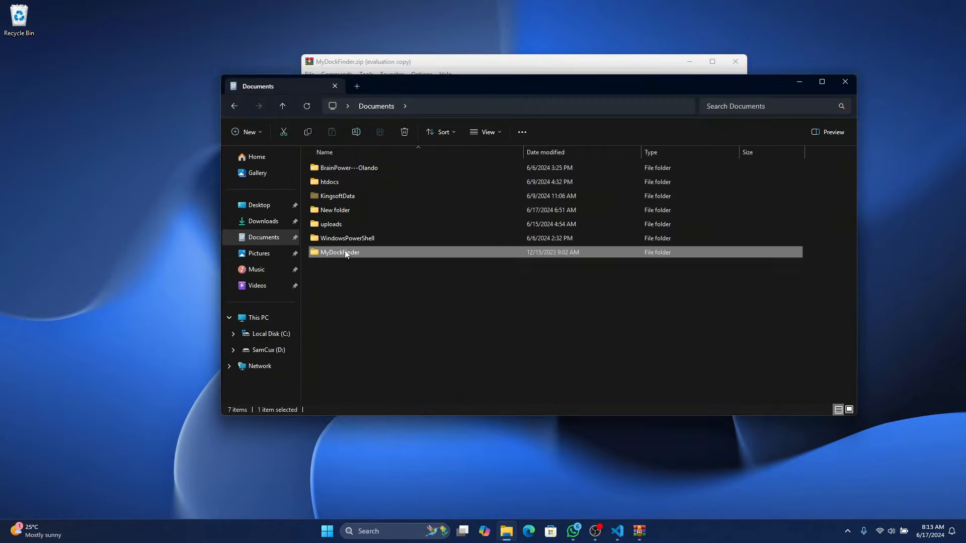
double_click(340, 252)
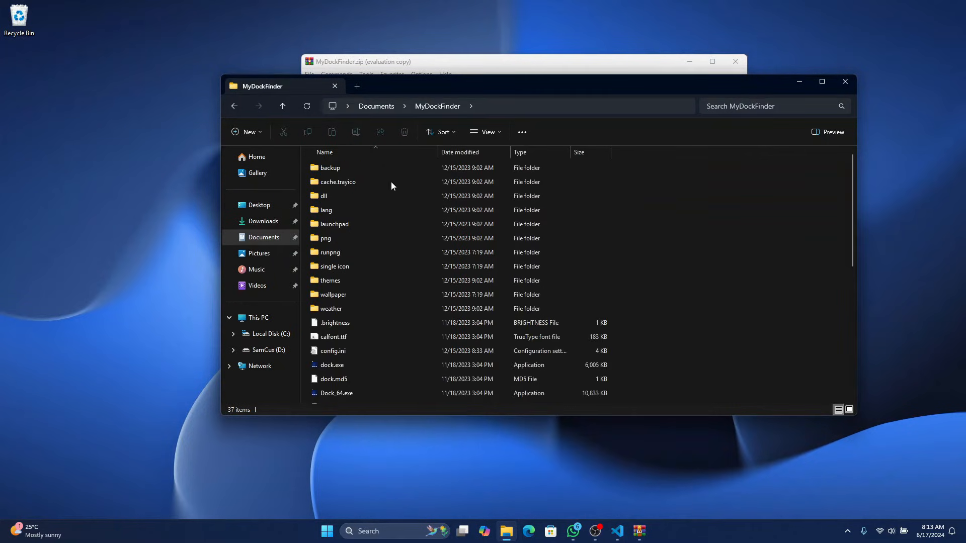
click(331, 252)
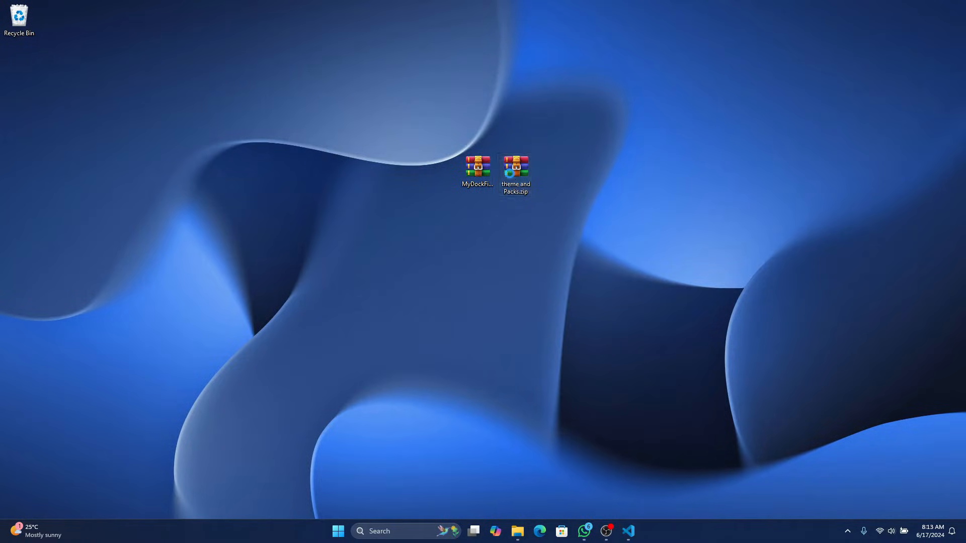
Step: Extract all .rar packs from theme and Packs.zip's Themes folder into MyDockFinder themes
double_click(517, 169)
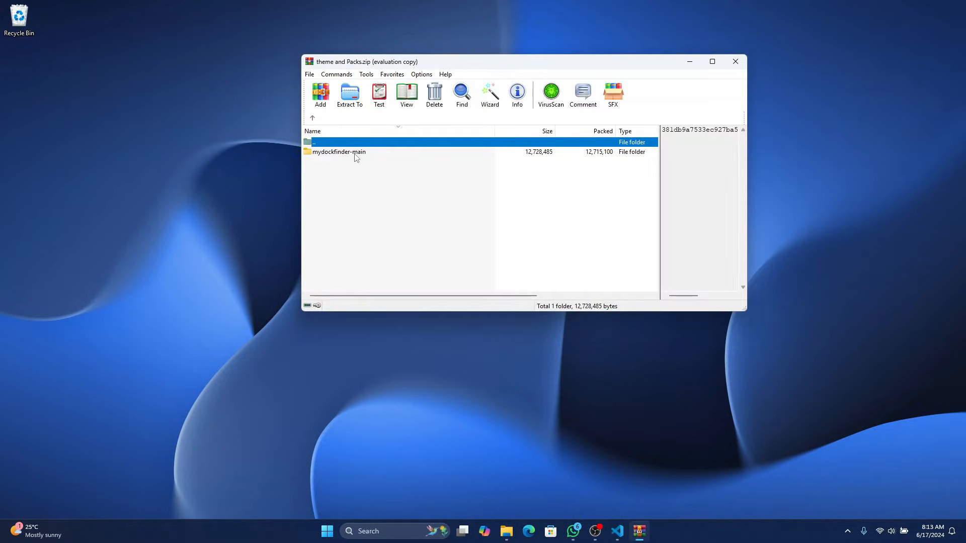
double_click(339, 152)
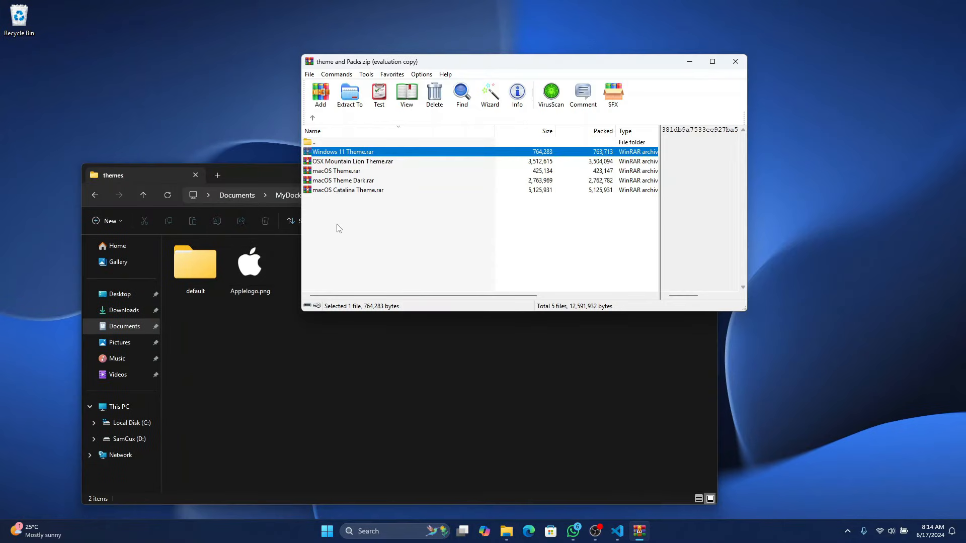
key(ctrl+a)
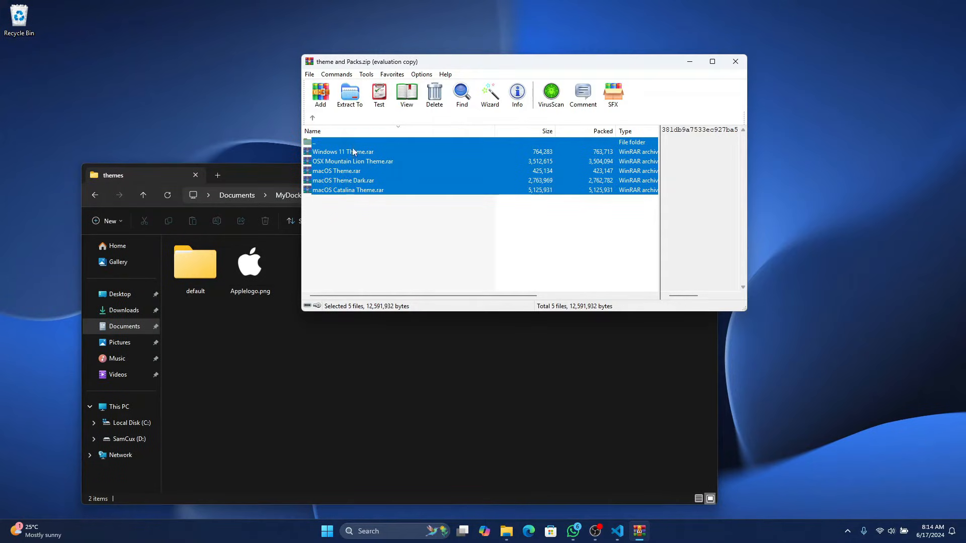
mouse_move(345, 196)
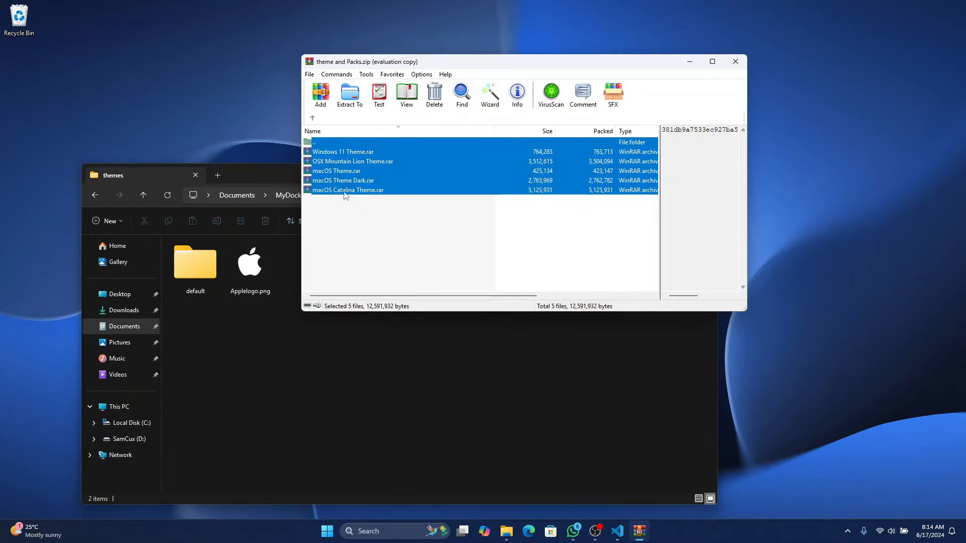
double_click(347, 190)
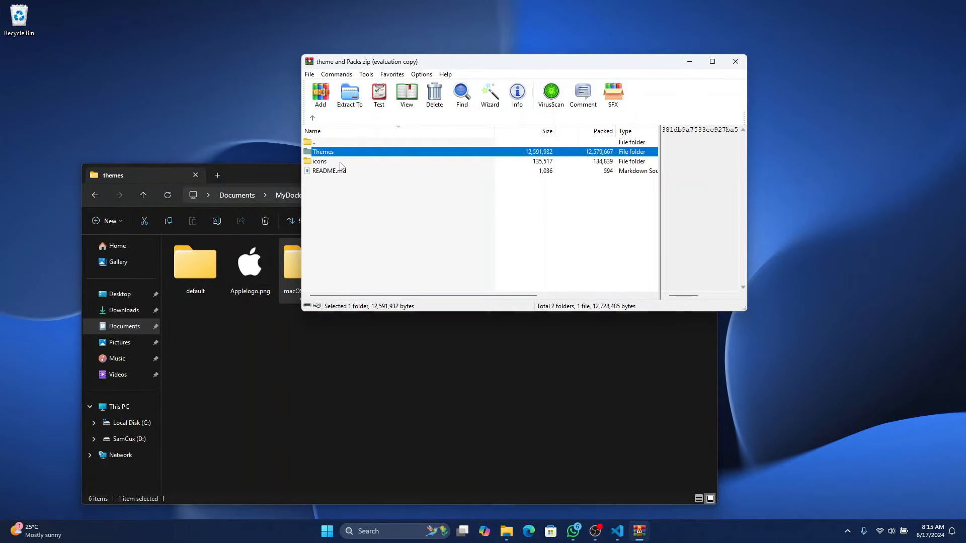
click(319, 161)
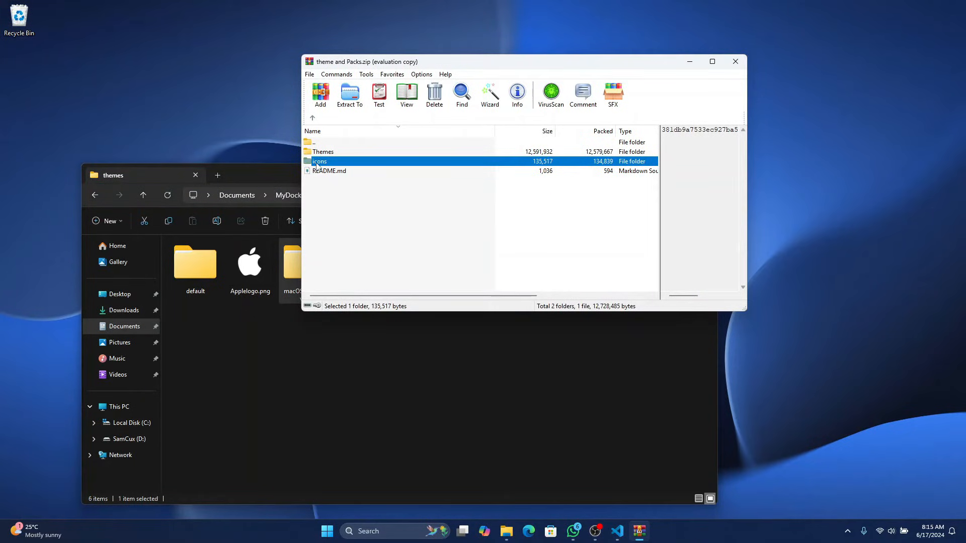
double_click(318, 161)
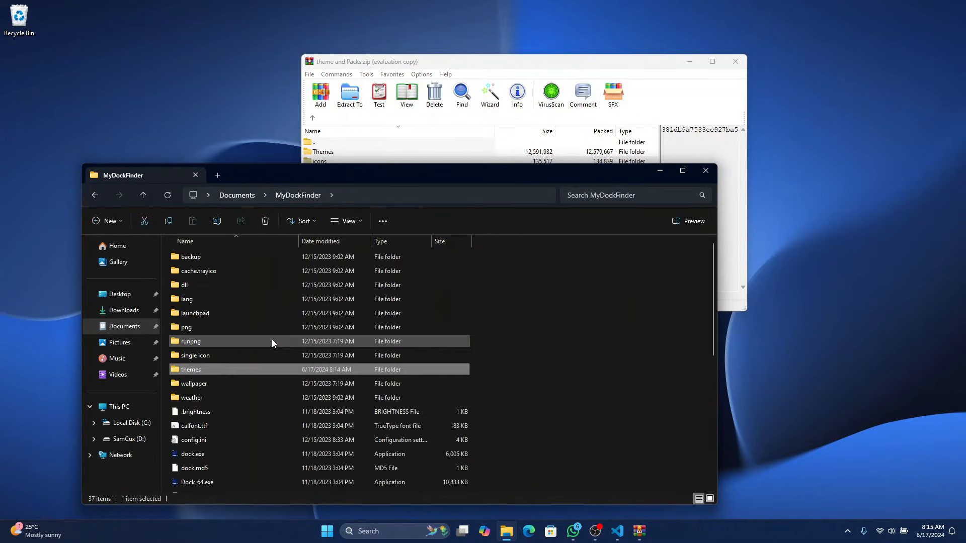
mouse_move(221, 351)
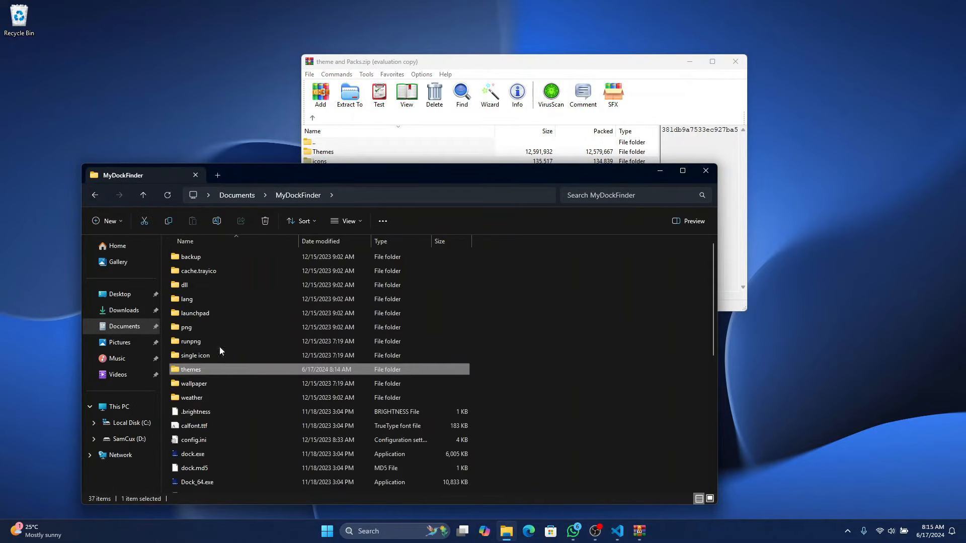
Step: Add the icons folder to Documents\MyDockFinder and run dock.exe
double_click(194, 356)
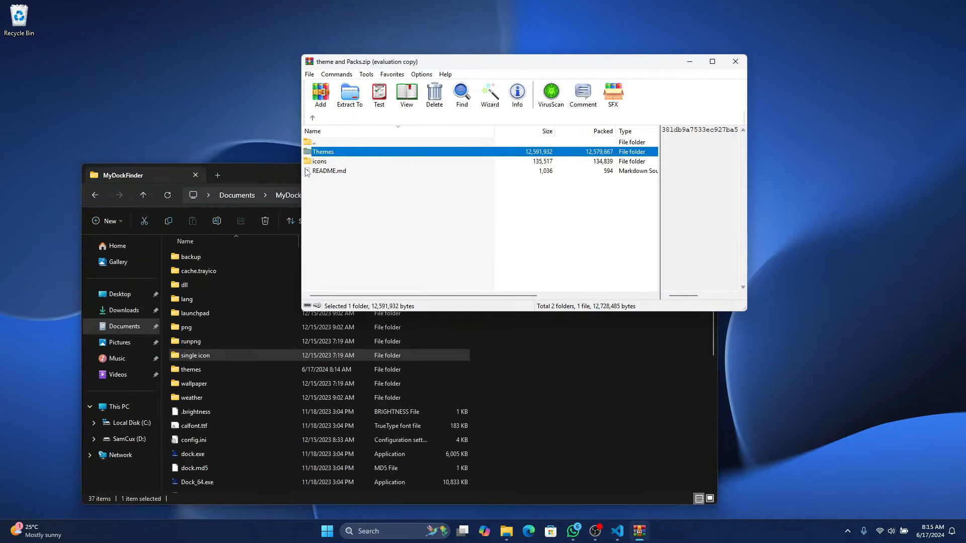
click(319, 161)
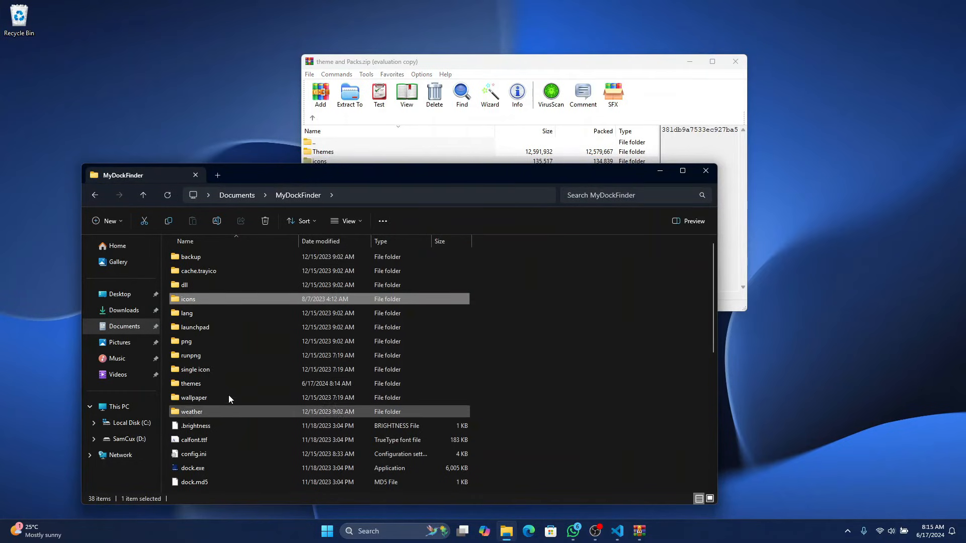
scroll(down, 3)
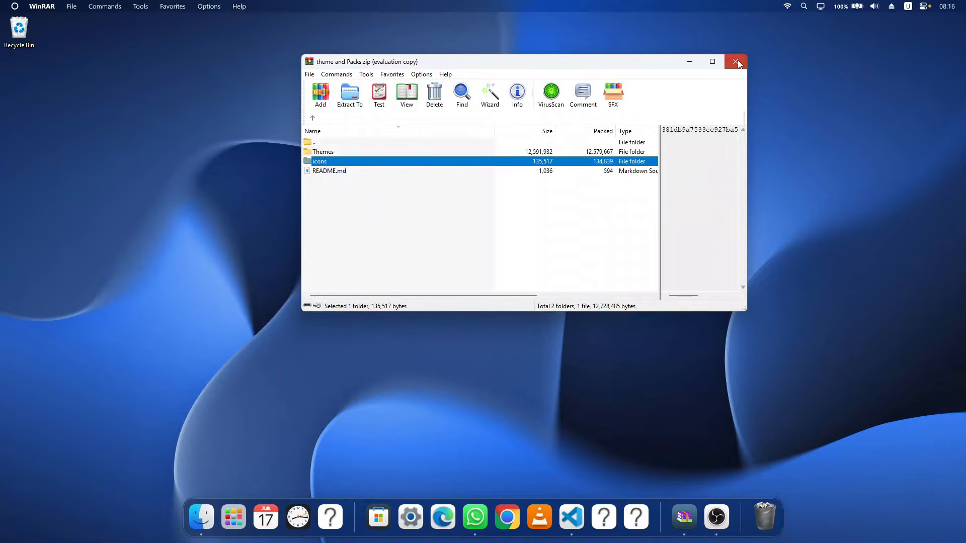
Step: Close the theme and Packs archive and open Workshop from the dock
click(735, 62)
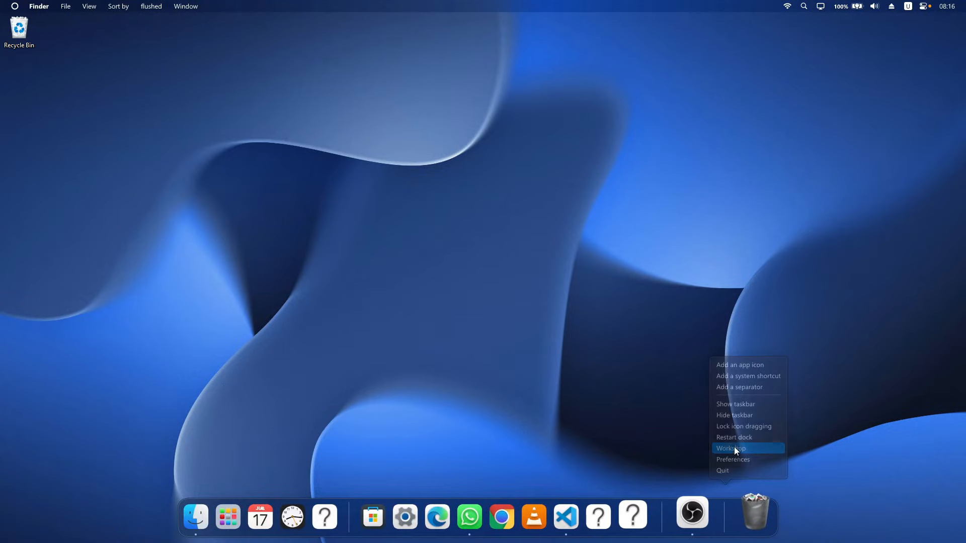
click(730, 448)
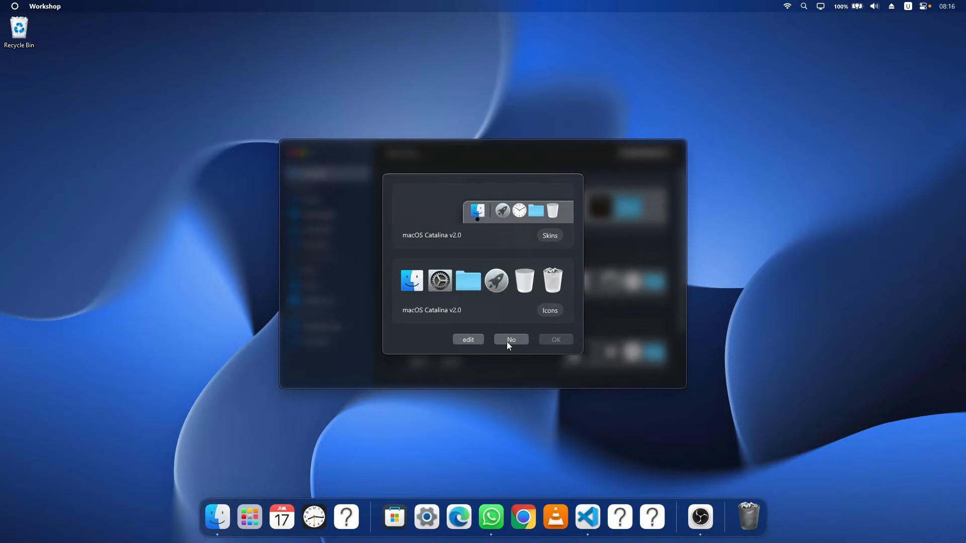
Step: Decline macOS Catalina v2.0 and apply macOS Dark from the Installed list
click(511, 340)
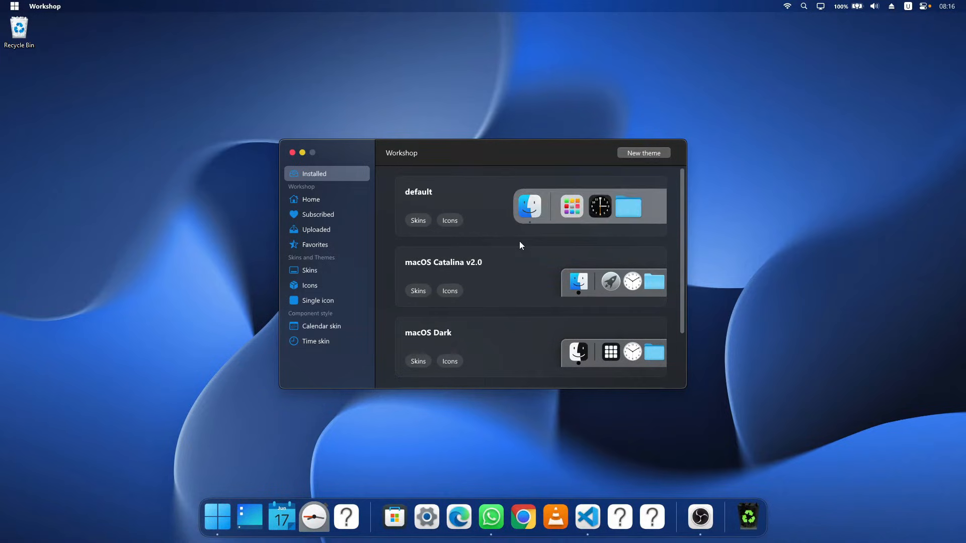
scroll(down, 3)
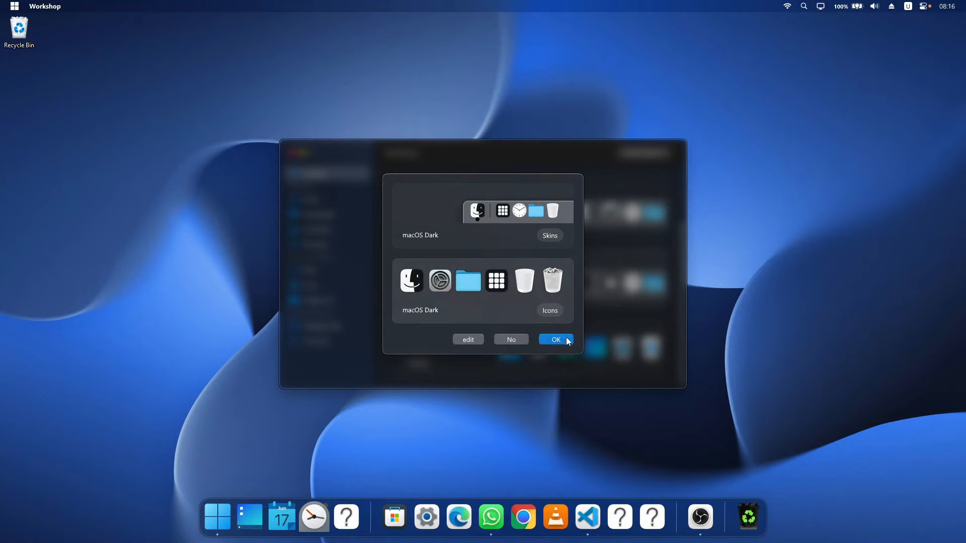
click(556, 340)
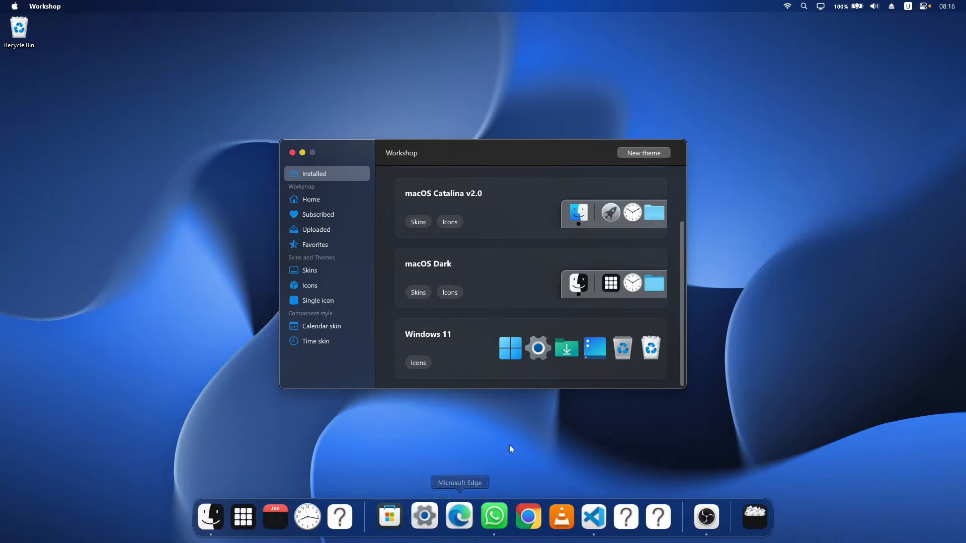
click(450, 292)
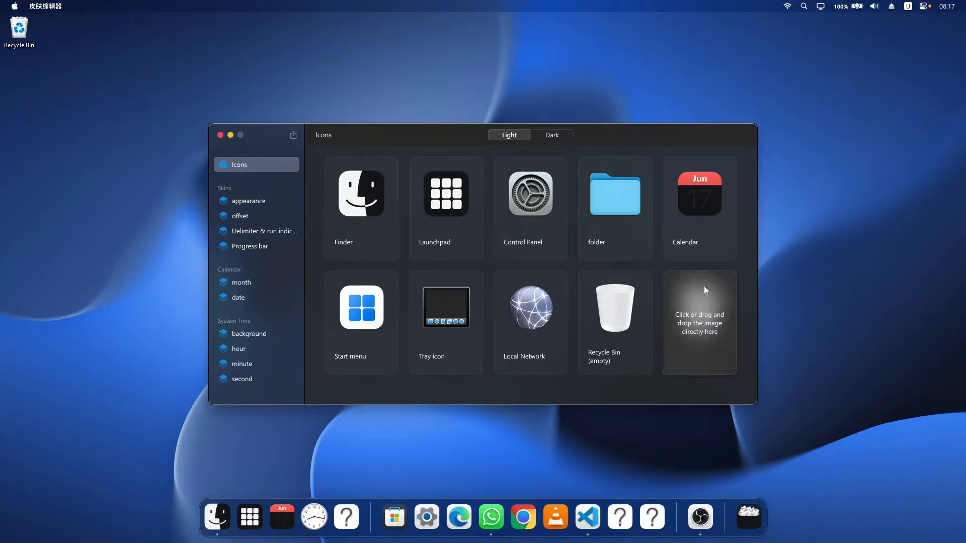
mouse_move(661, 303)
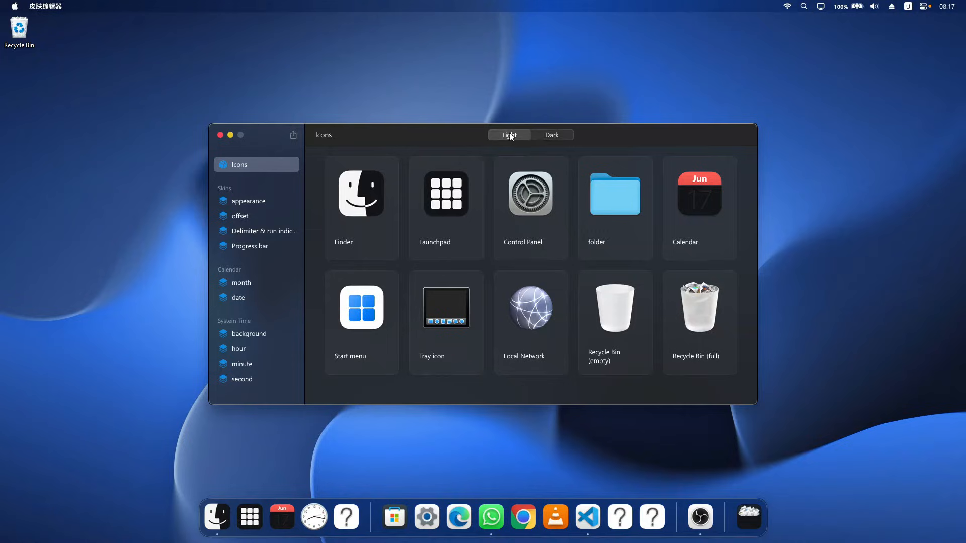
Step: Browse the appearance, delimiter, date and second-hand pages, ending on hour-hand settings
click(248, 200)
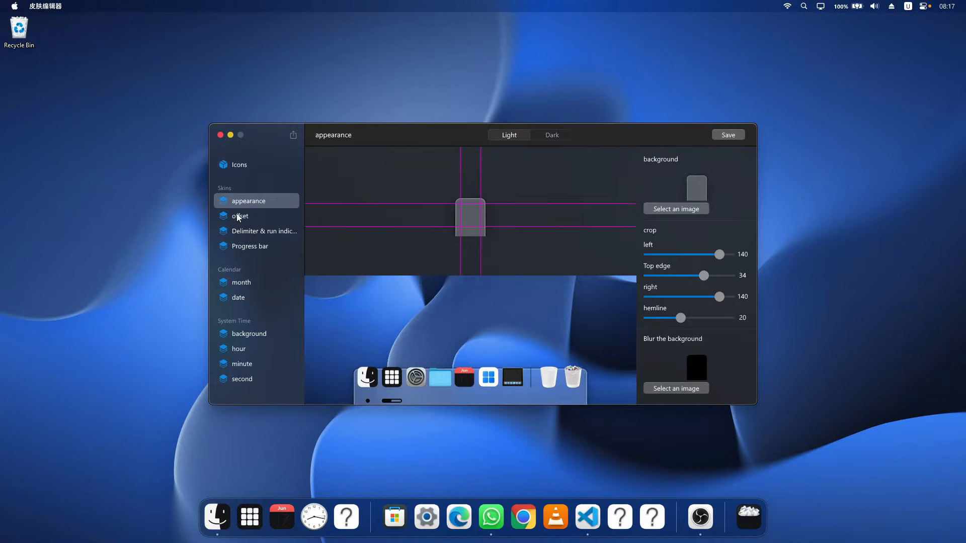
click(264, 231)
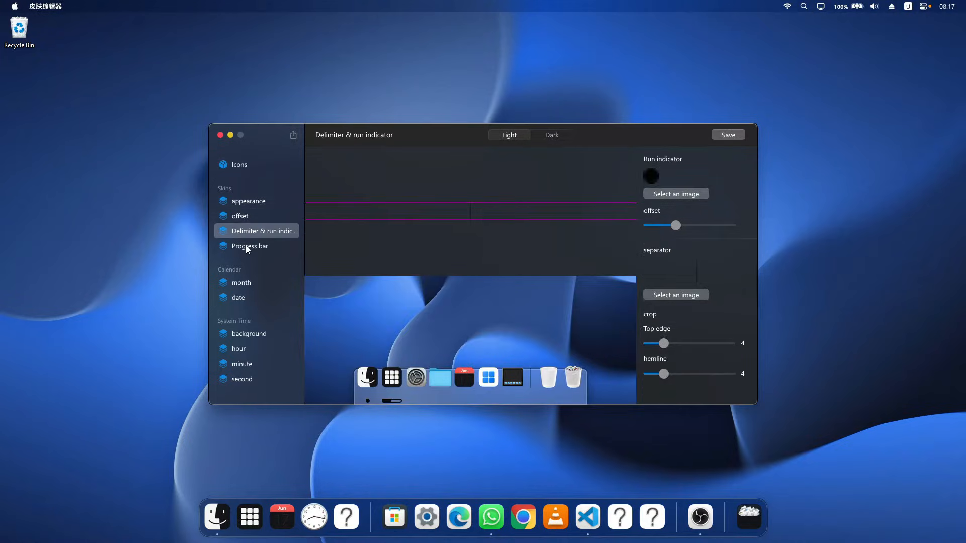
click(238, 298)
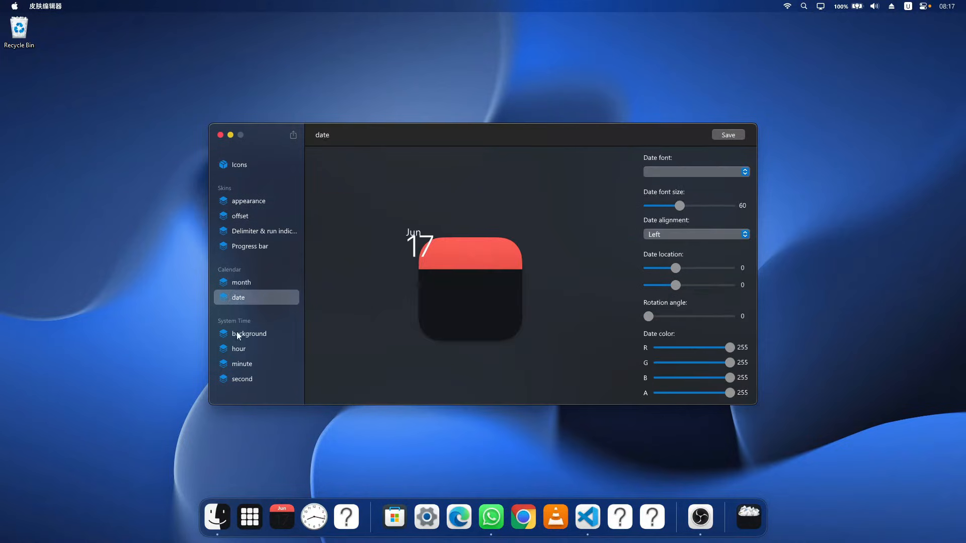
click(242, 378)
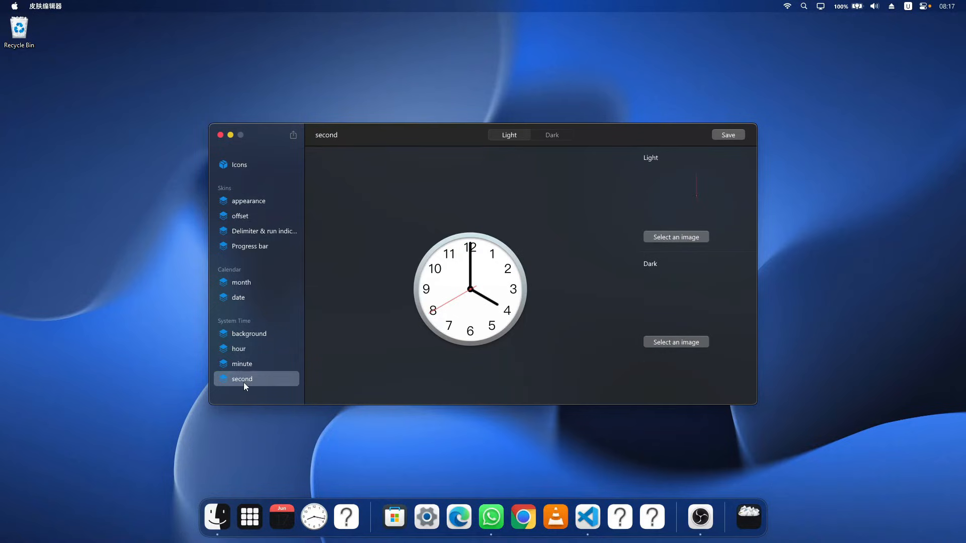
click(239, 349)
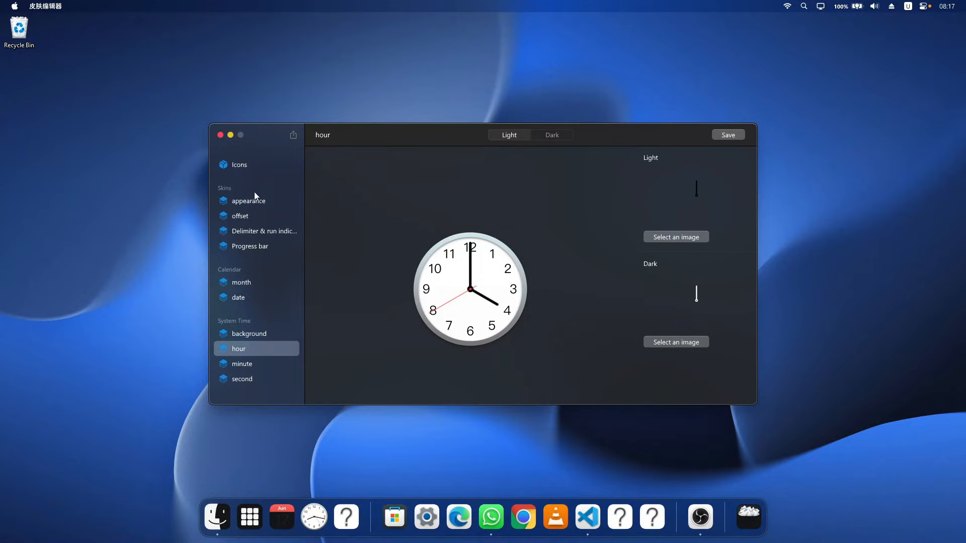
Step: Revisit Delimiter & run indicator, then close the skin editor back to Installed themes
click(264, 230)
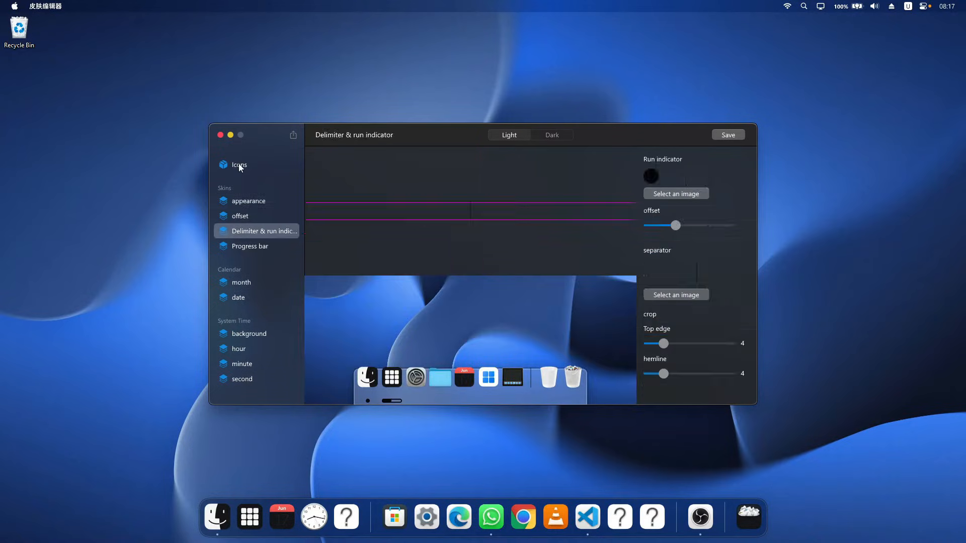
click(250, 246)
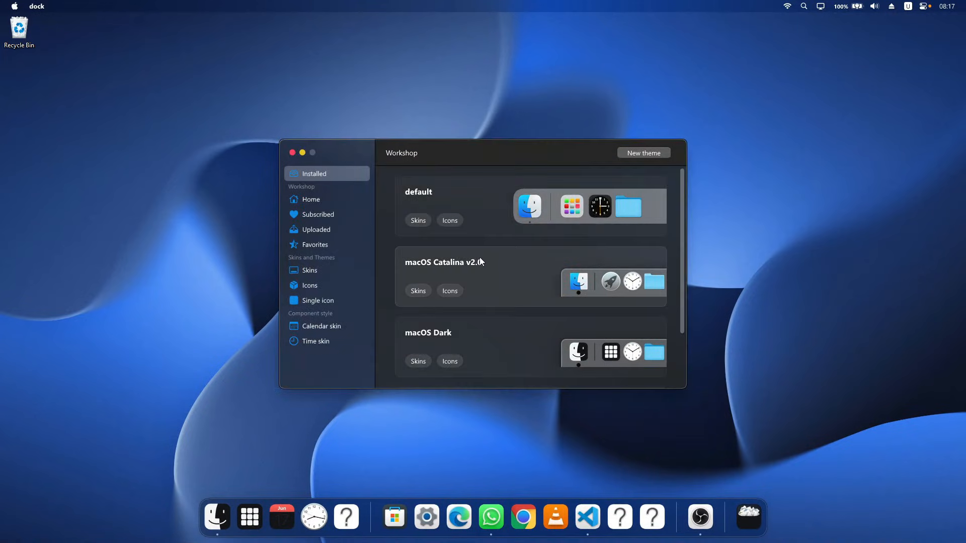
scroll(down, 3)
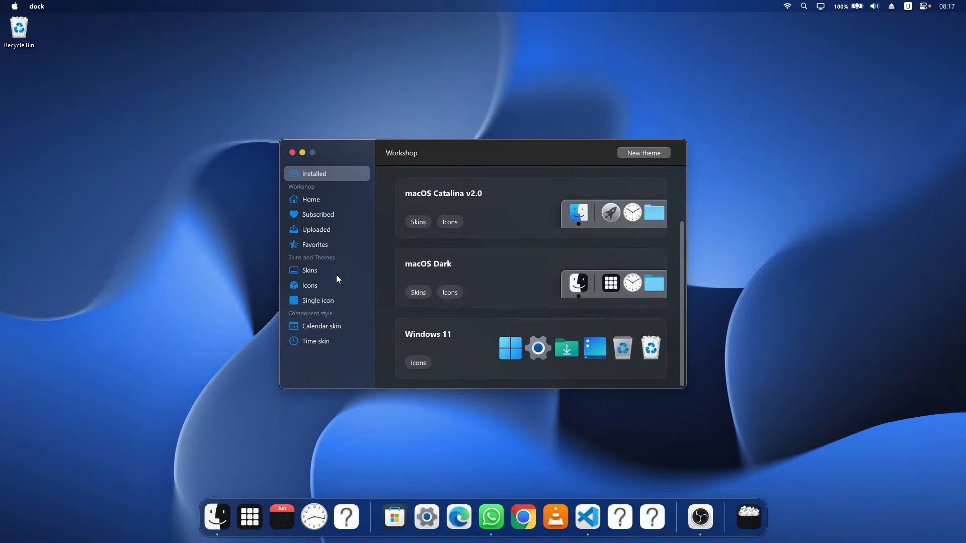
mouse_move(313, 296)
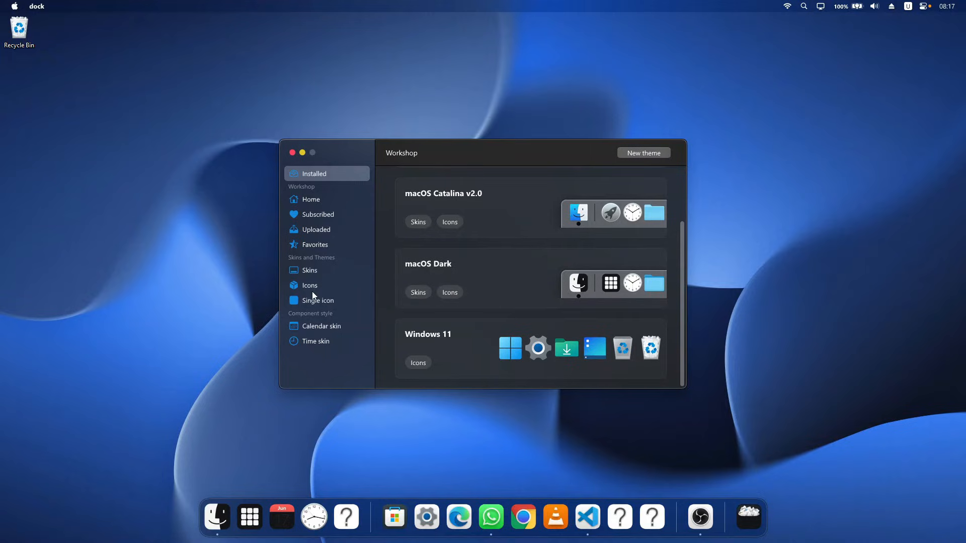
click(309, 285)
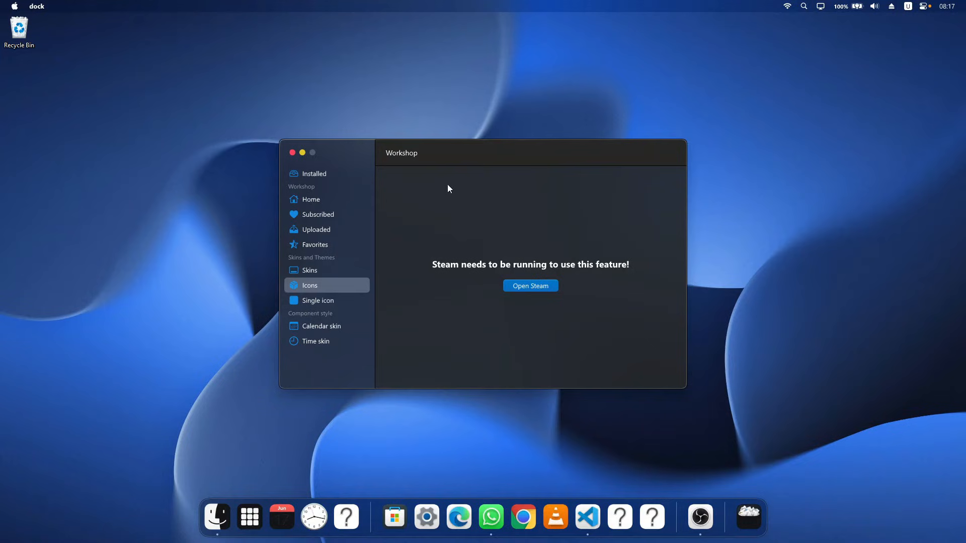
mouse_move(490, 315)
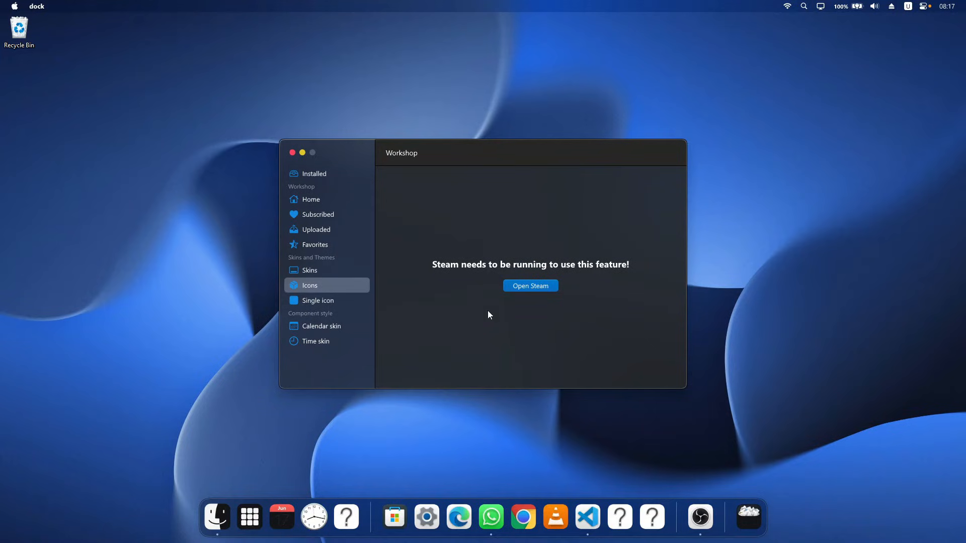
click(318, 300)
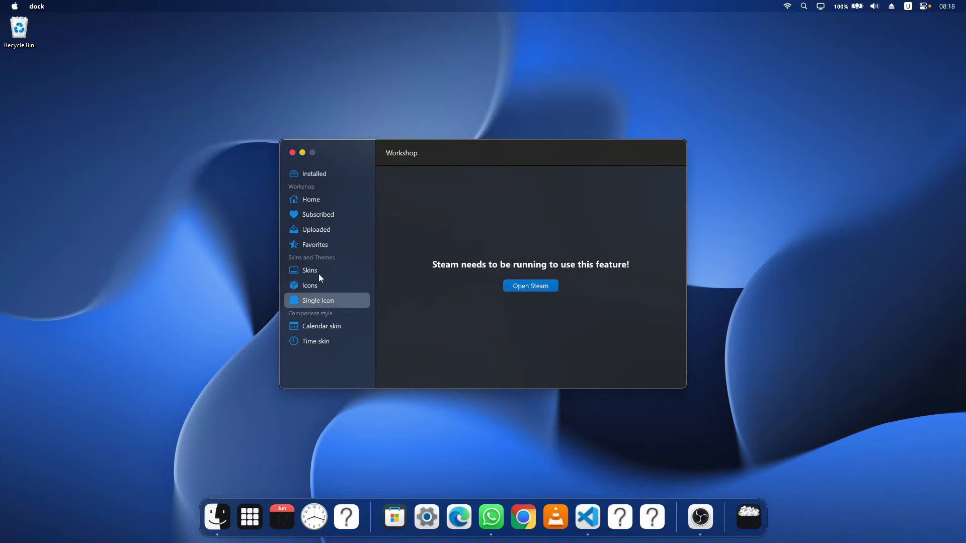
click(314, 173)
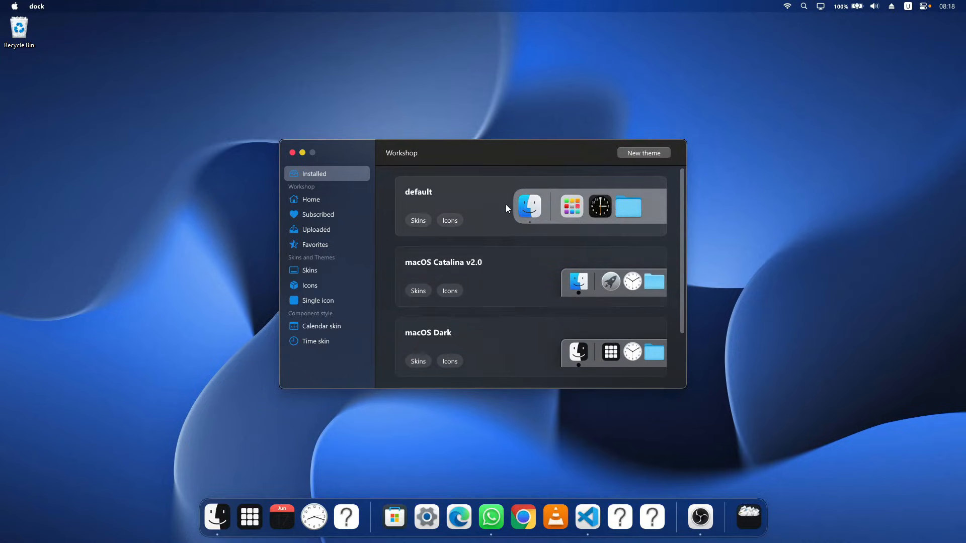
scroll(down, 3)
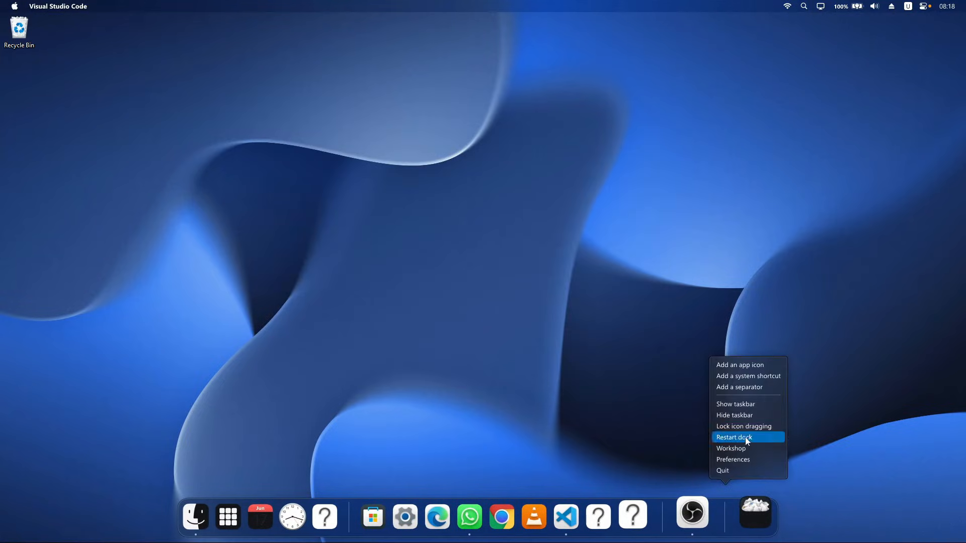
Step: Open MyDockFinder Preferences from the dock and scroll the sidebar toward Screen
click(733, 459)
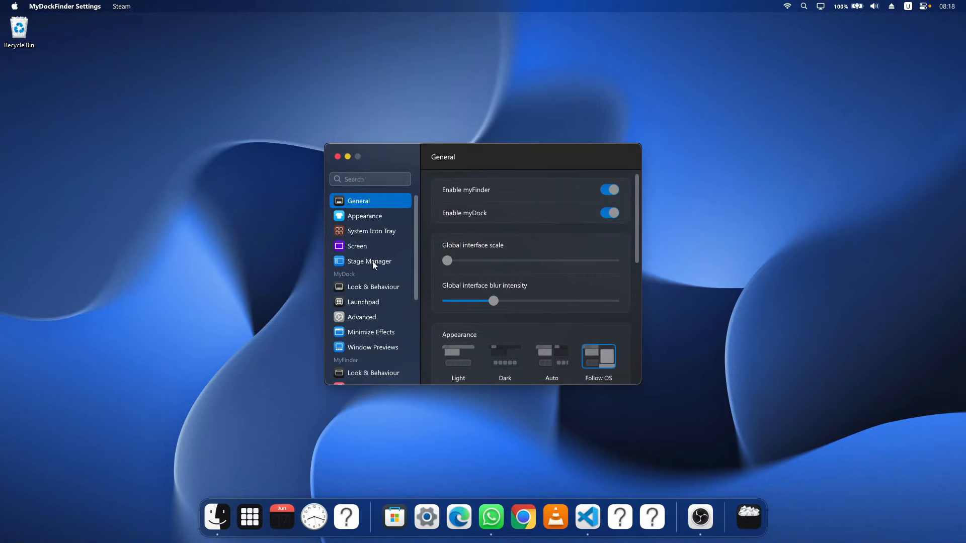
scroll(down, 3)
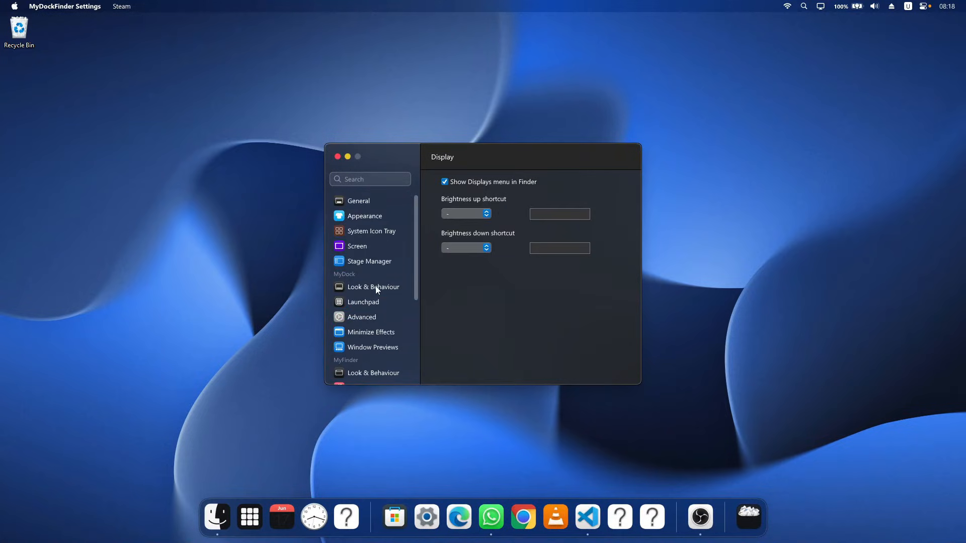
mouse_move(380, 267)
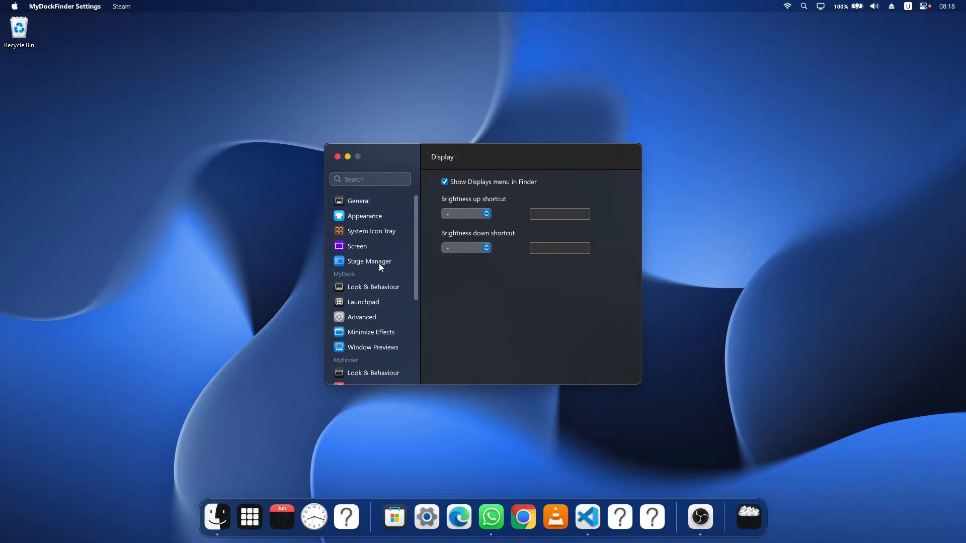
Step: Browse the Stage Manager, System Icon Tray and Advanced pages, ending on MyFinder's Audio page
click(369, 261)
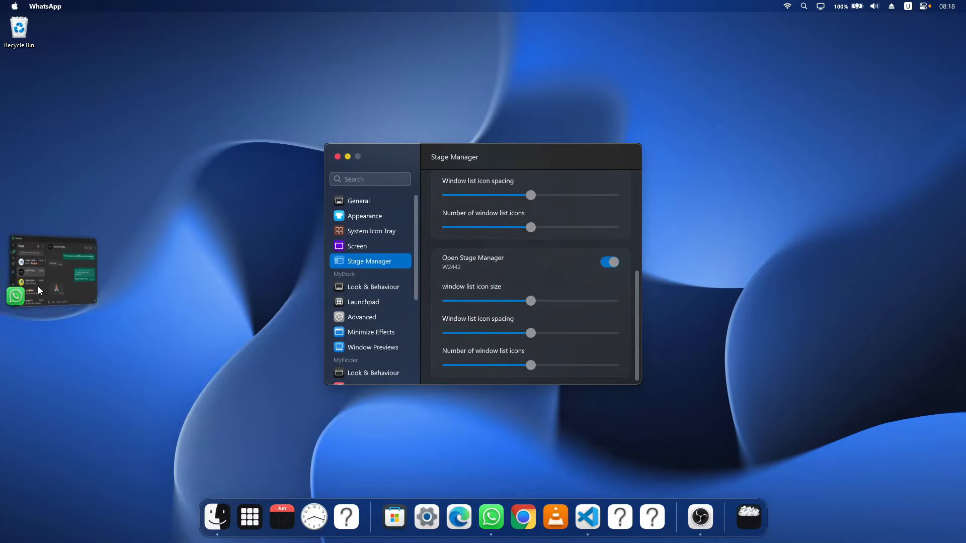
click(491, 517)
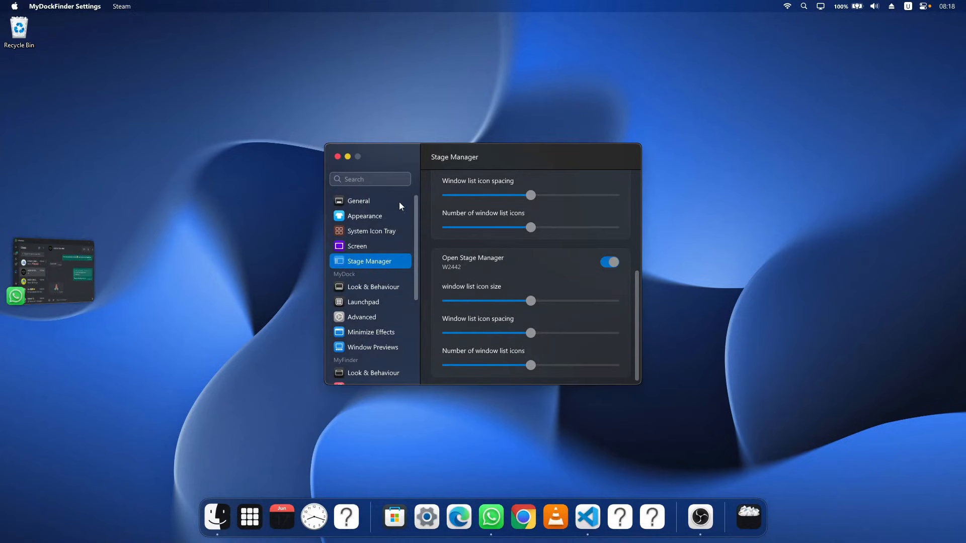
mouse_move(373, 205)
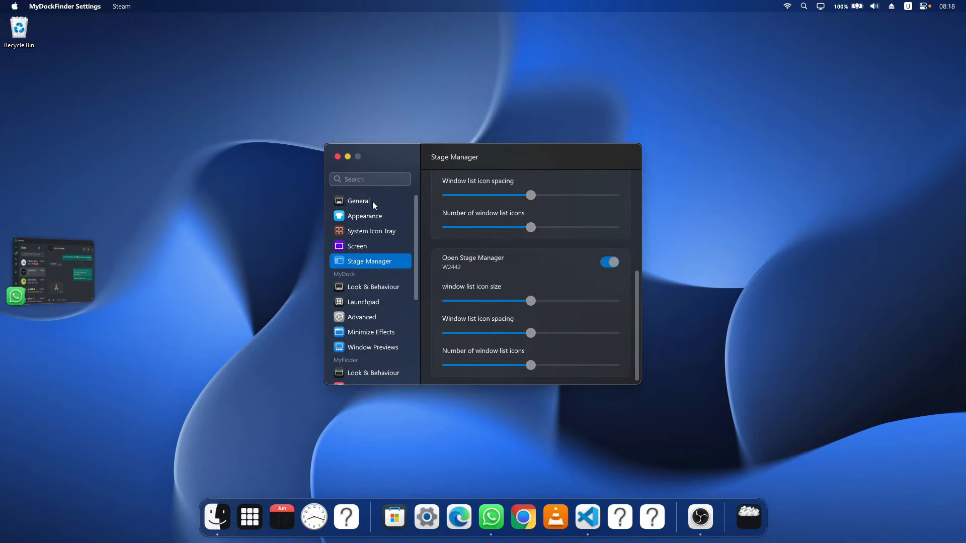
click(370, 231)
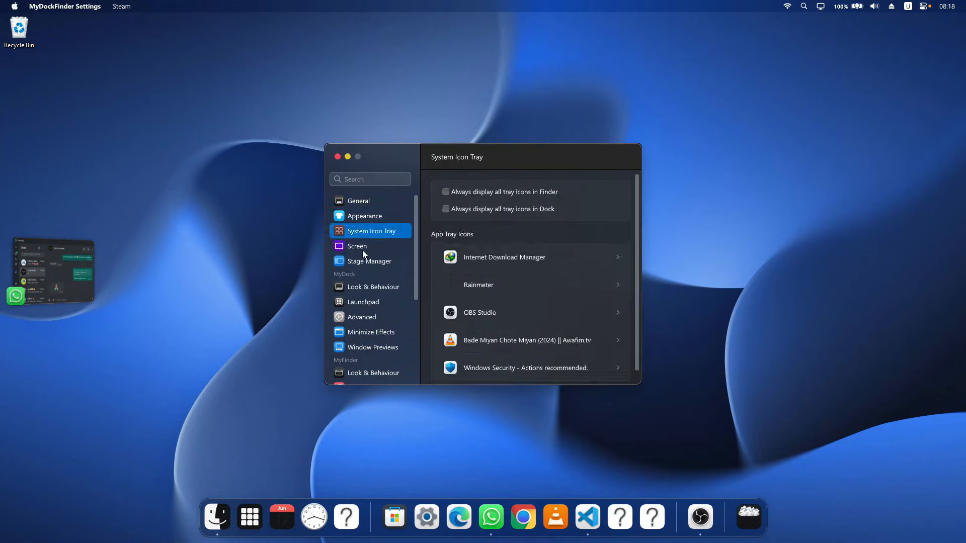
click(362, 317)
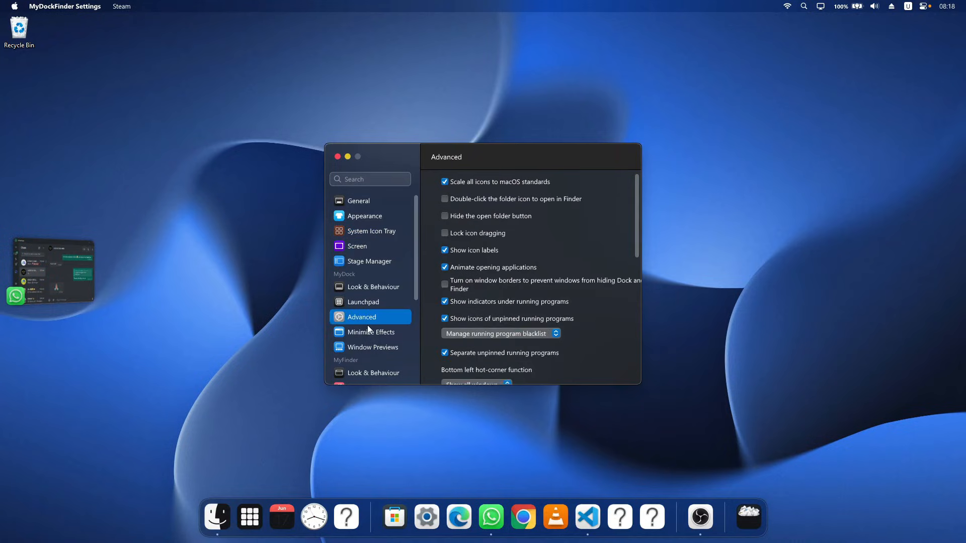
click(364, 216)
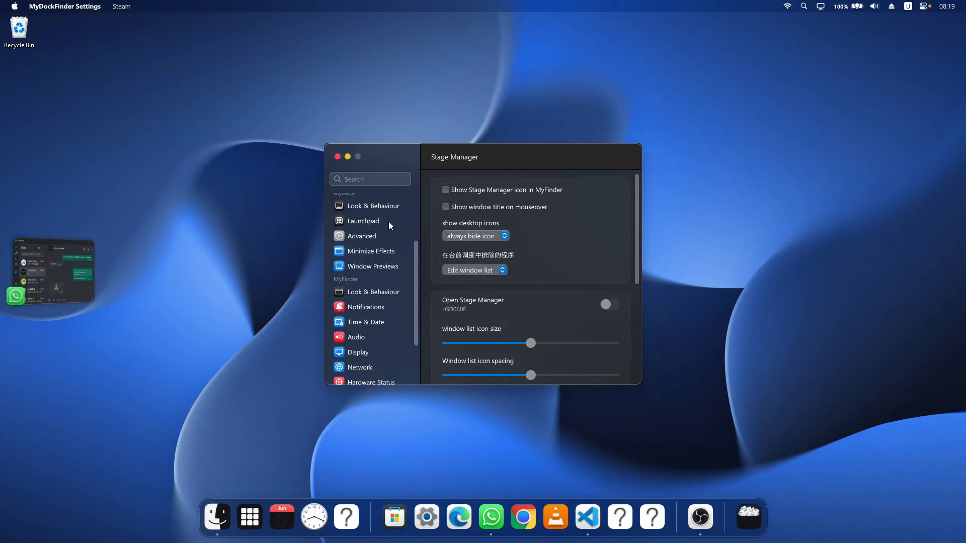
click(372, 266)
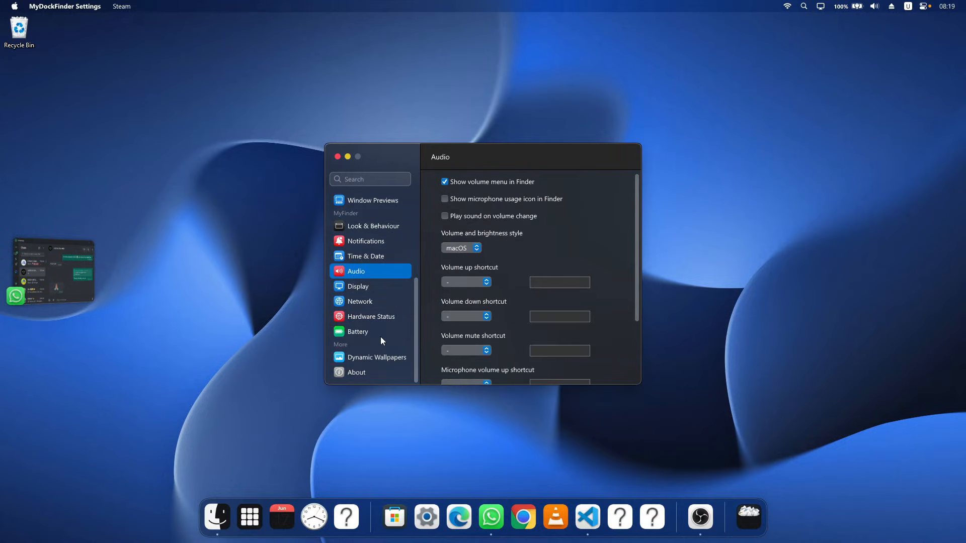
Step: In Hardware Status, view CPU core temperatures from the menu bar readout, then close the window
click(373, 226)
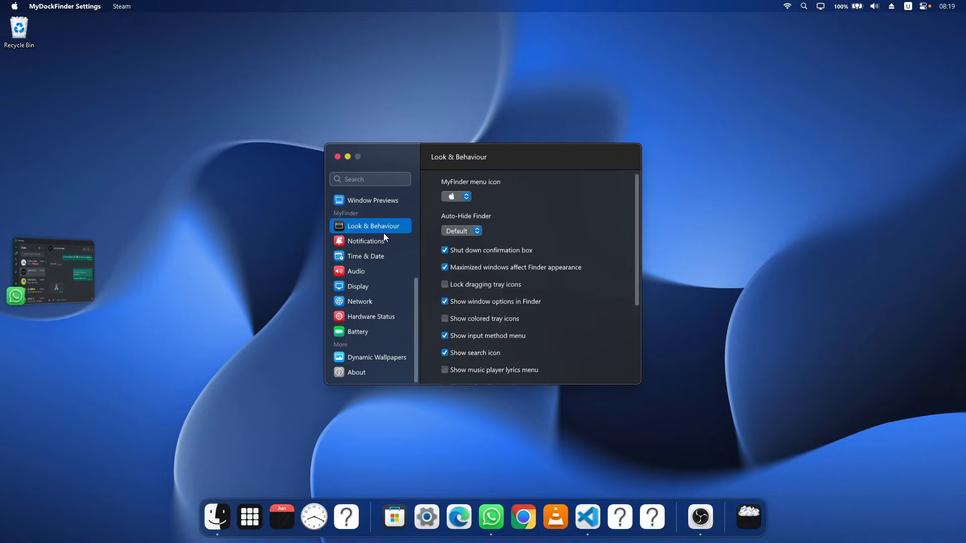
click(371, 316)
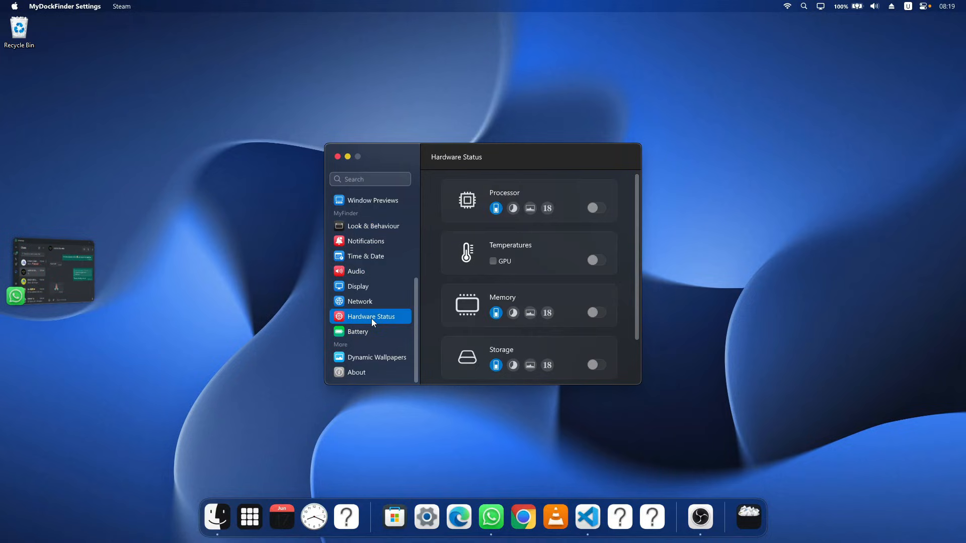
mouse_move(415, 312)
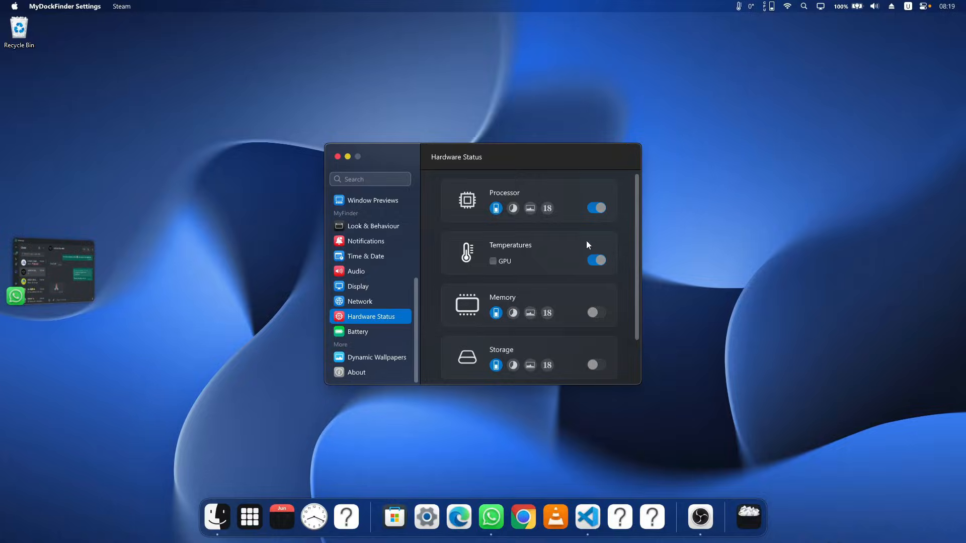
mouse_move(742, 11)
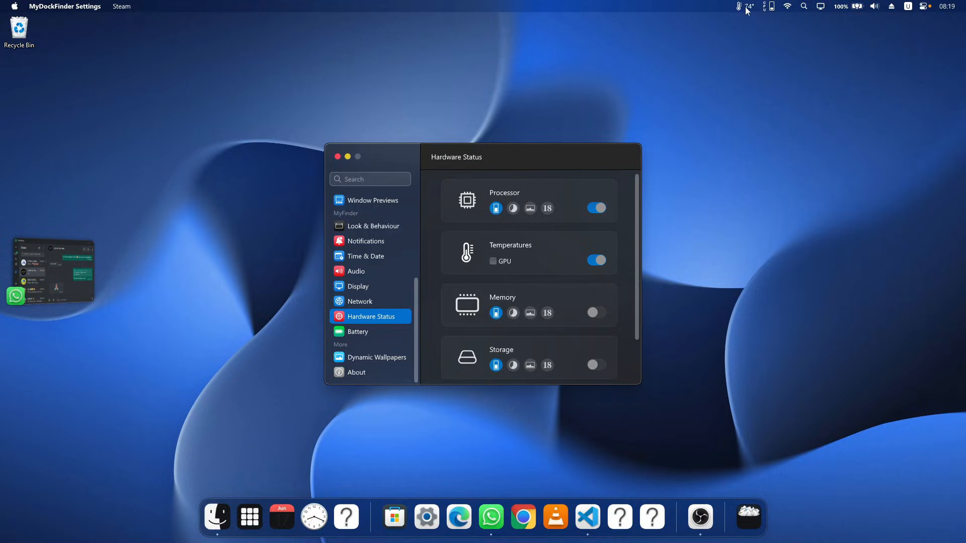
click(741, 7)
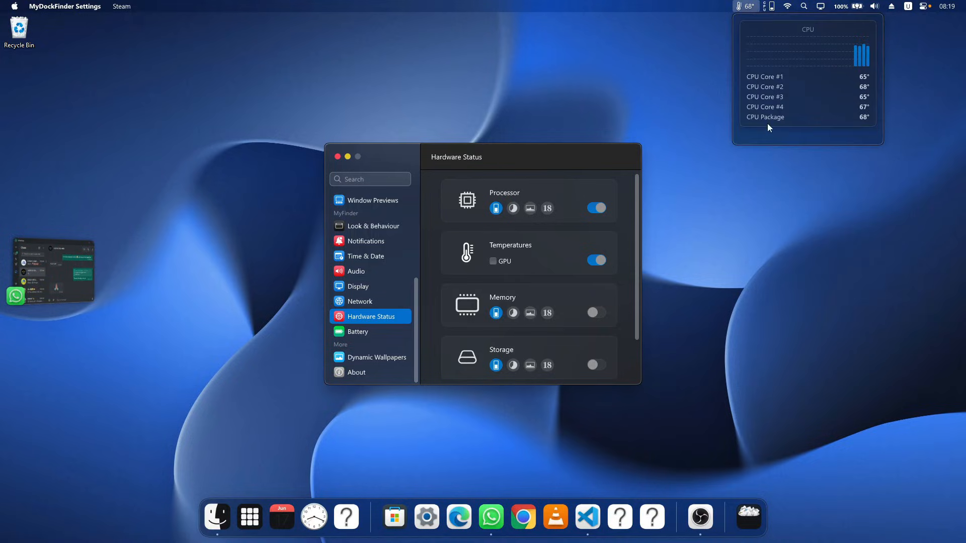
click(596, 260)
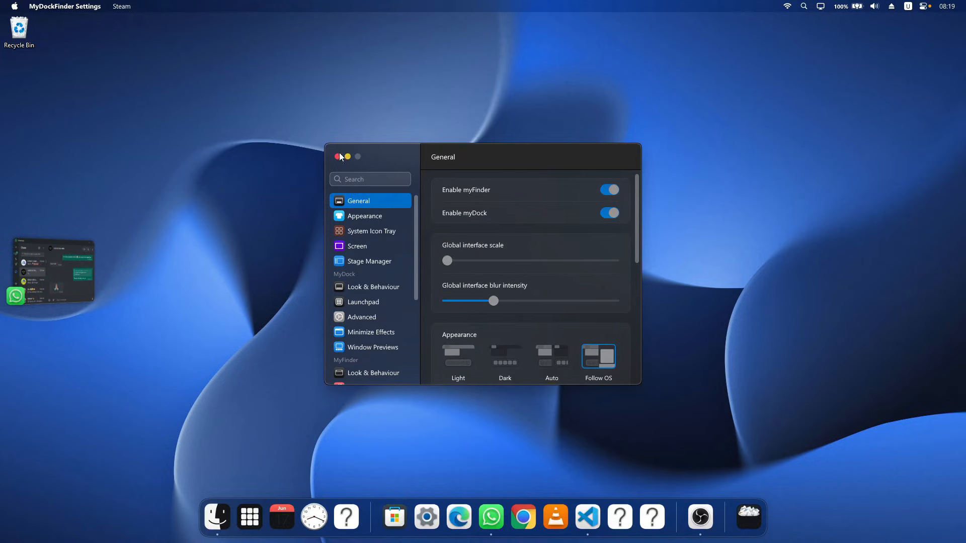
click(377, 358)
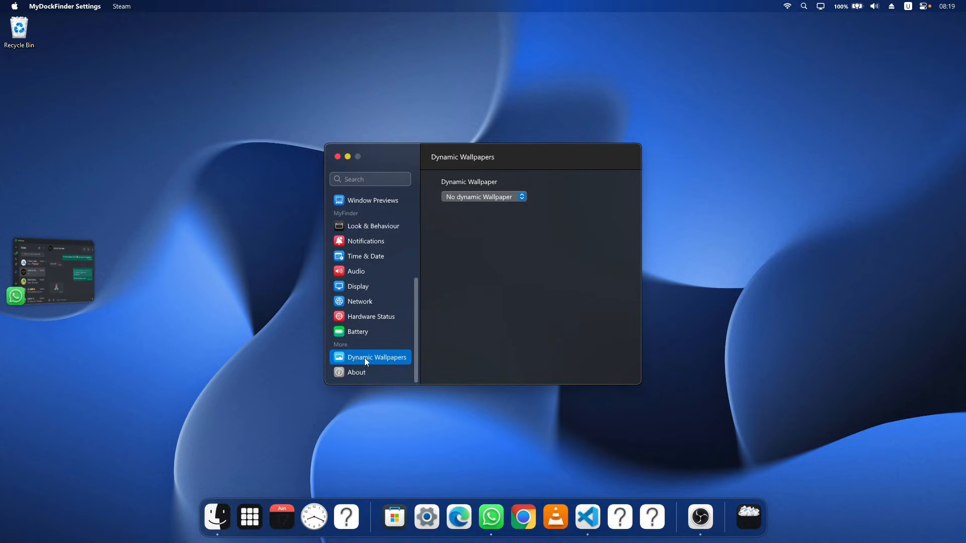
mouse_move(493, 193)
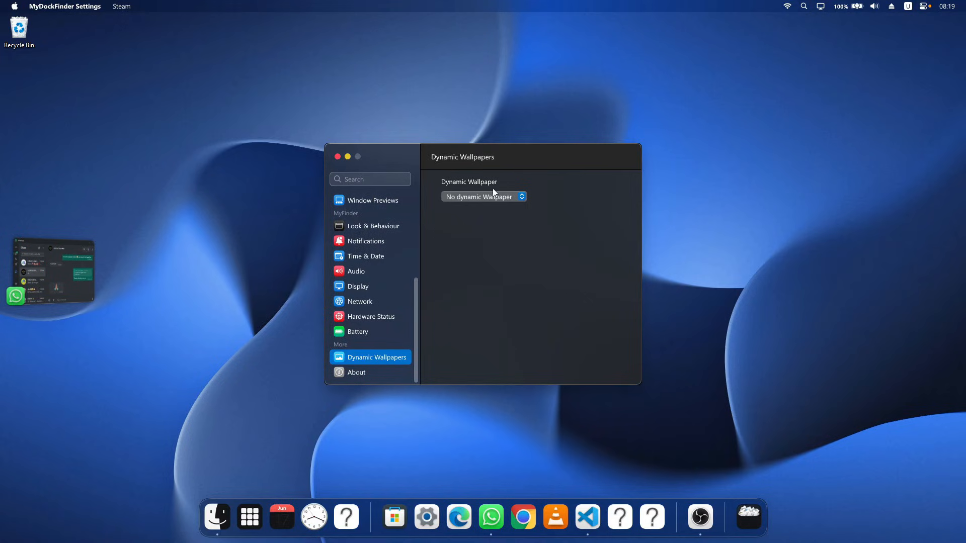
Step: Open the dynamic wallpaper file browser and cancel it, keeping No dynamic Wallpaper
click(484, 196)
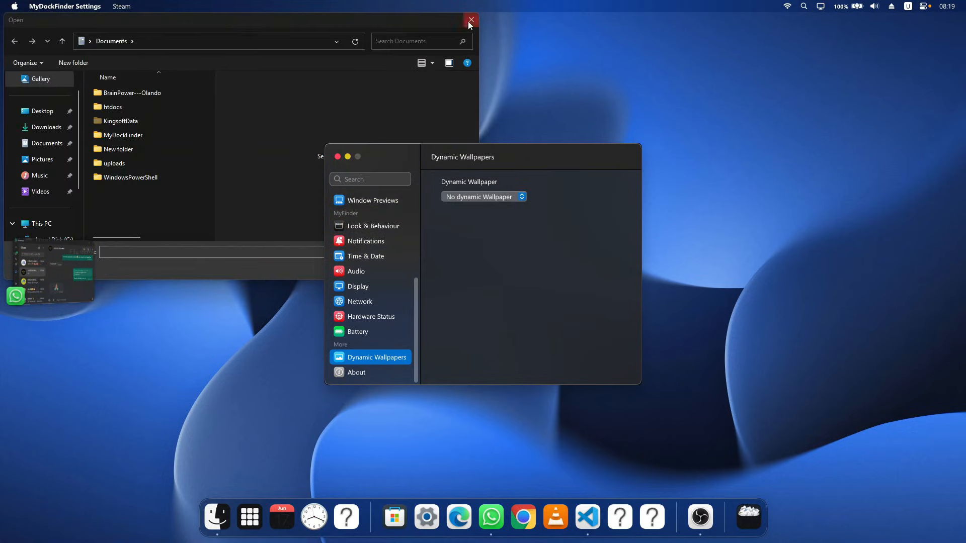
click(471, 19)
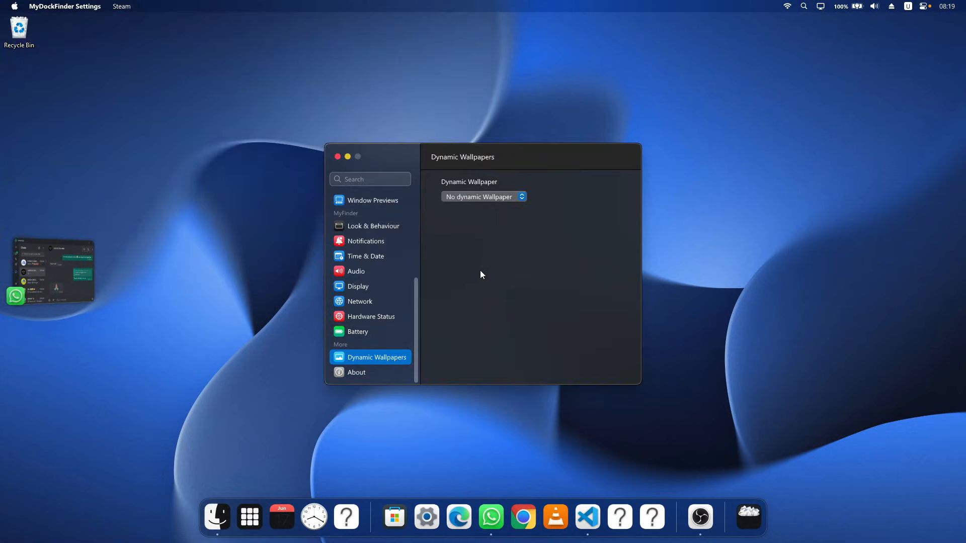
mouse_move(466, 297)
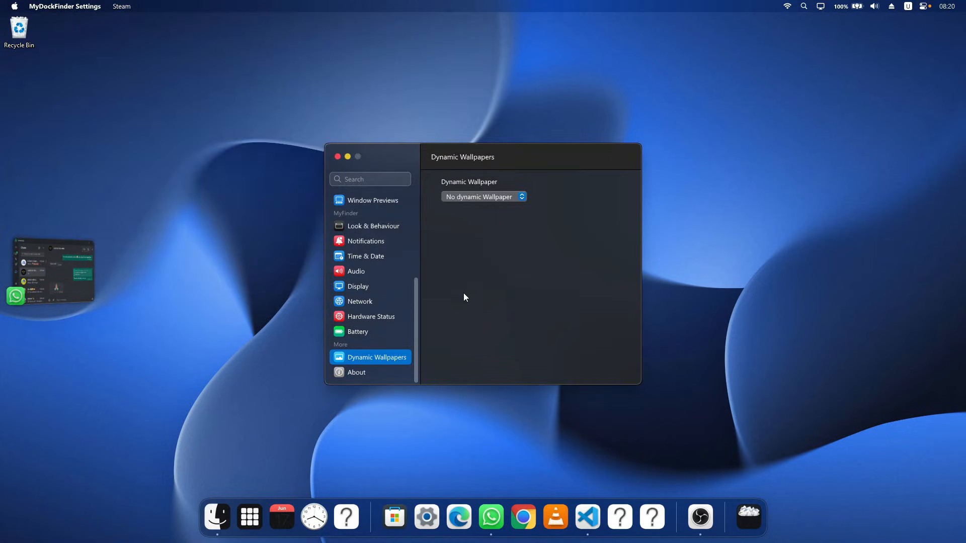
mouse_move(385, 342)
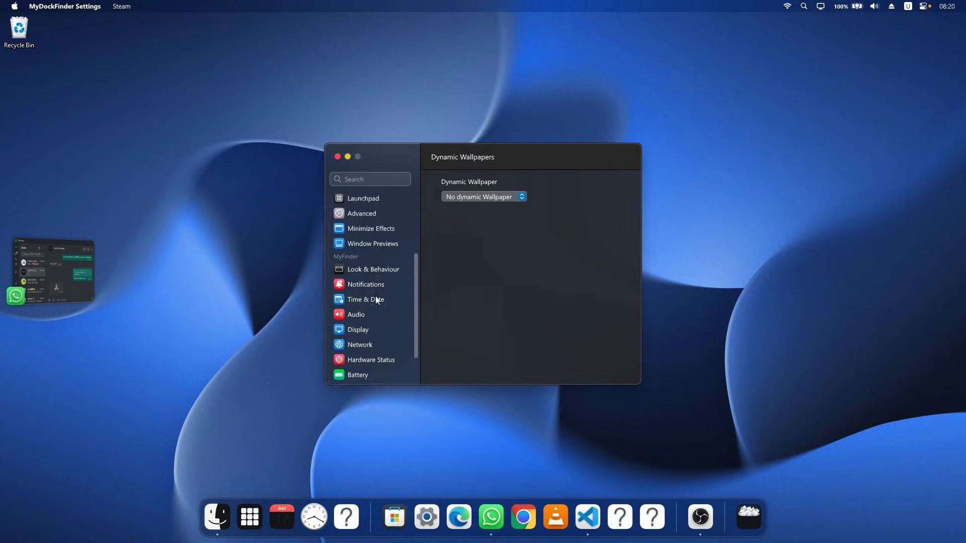
mouse_move(378, 322)
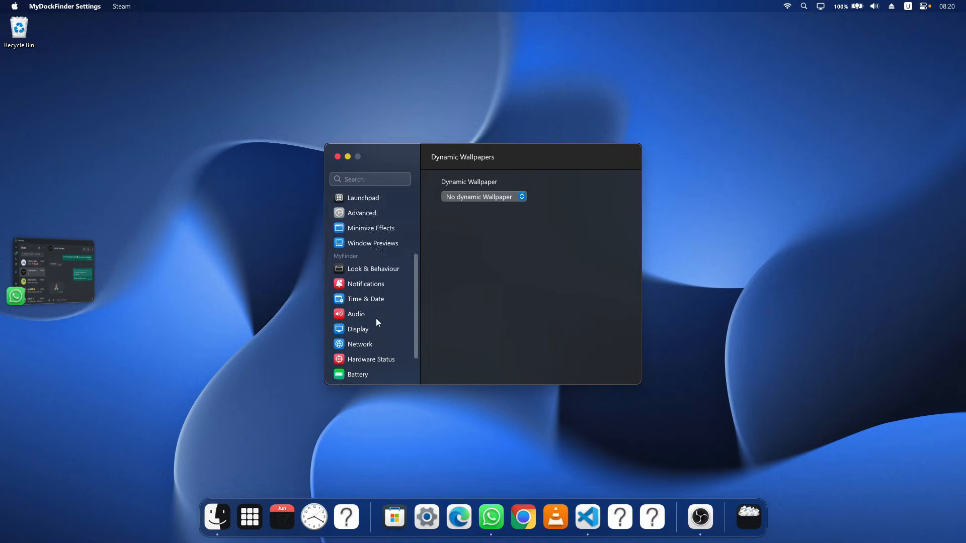
Step: Review General's Appearance and Accent color options, then return to the Stage Manager page
click(365, 201)
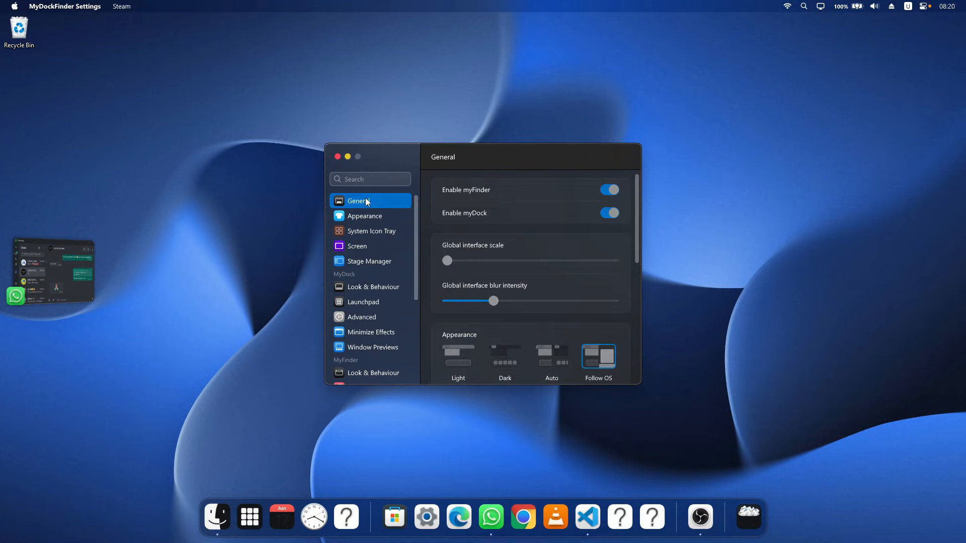
scroll(down, 3)
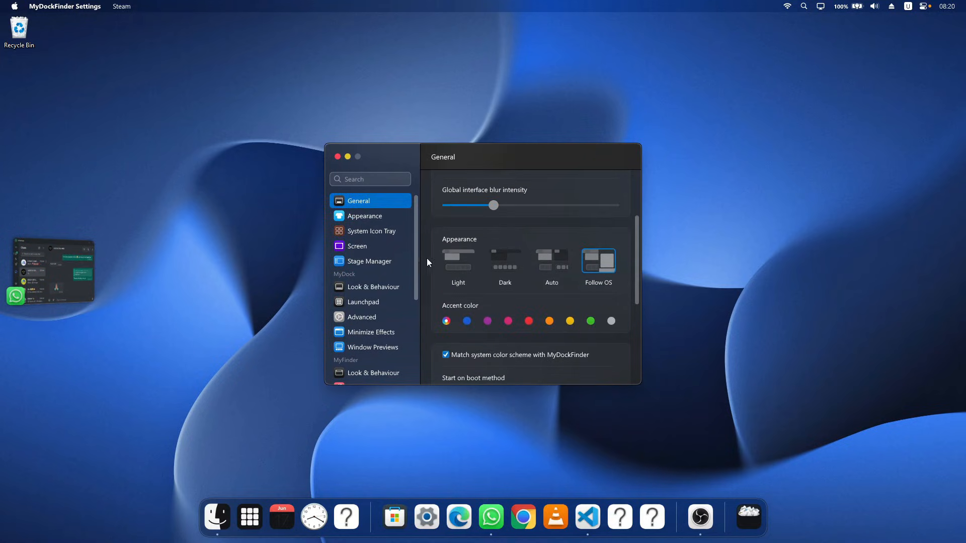
click(369, 261)
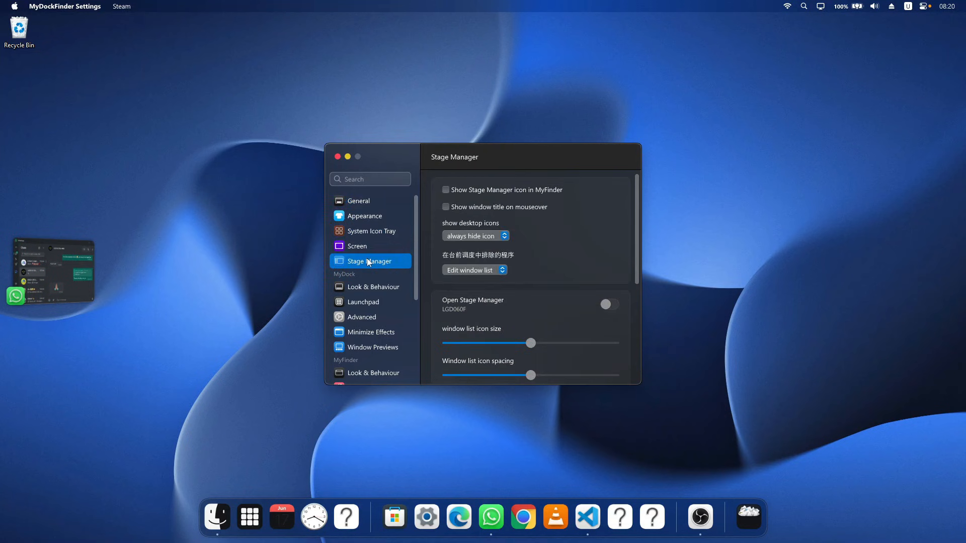